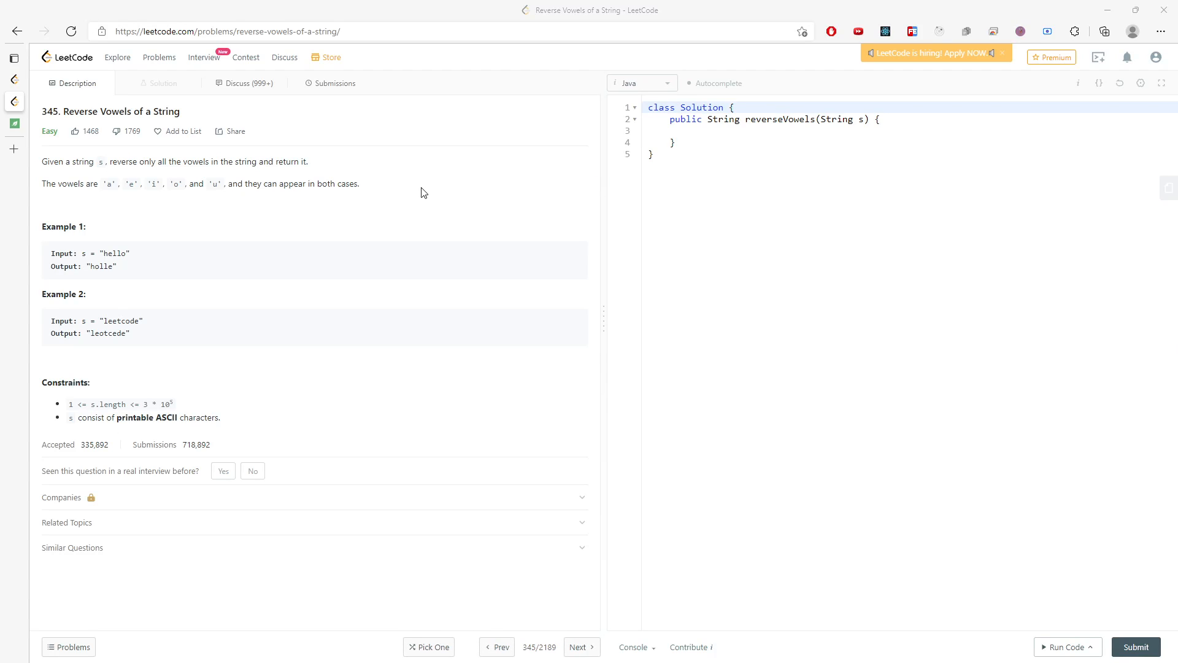
{"action": "mouse_move", "coordinate": [219, 173]}
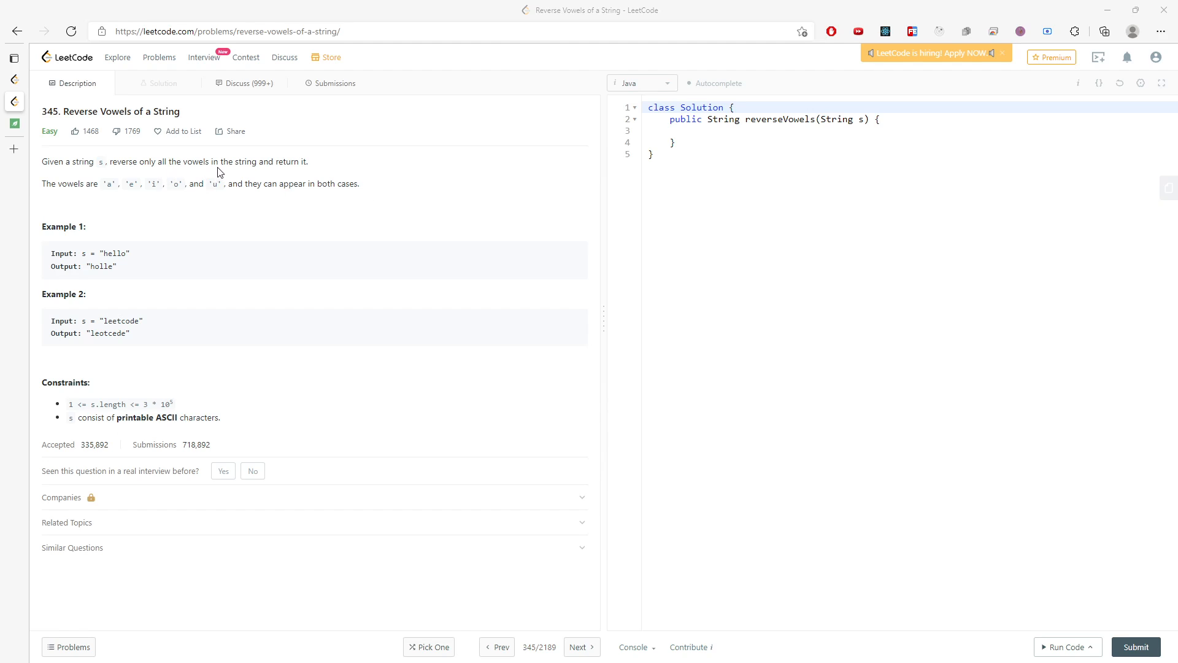
{"action": "mouse_move", "coordinate": [367, 346]}
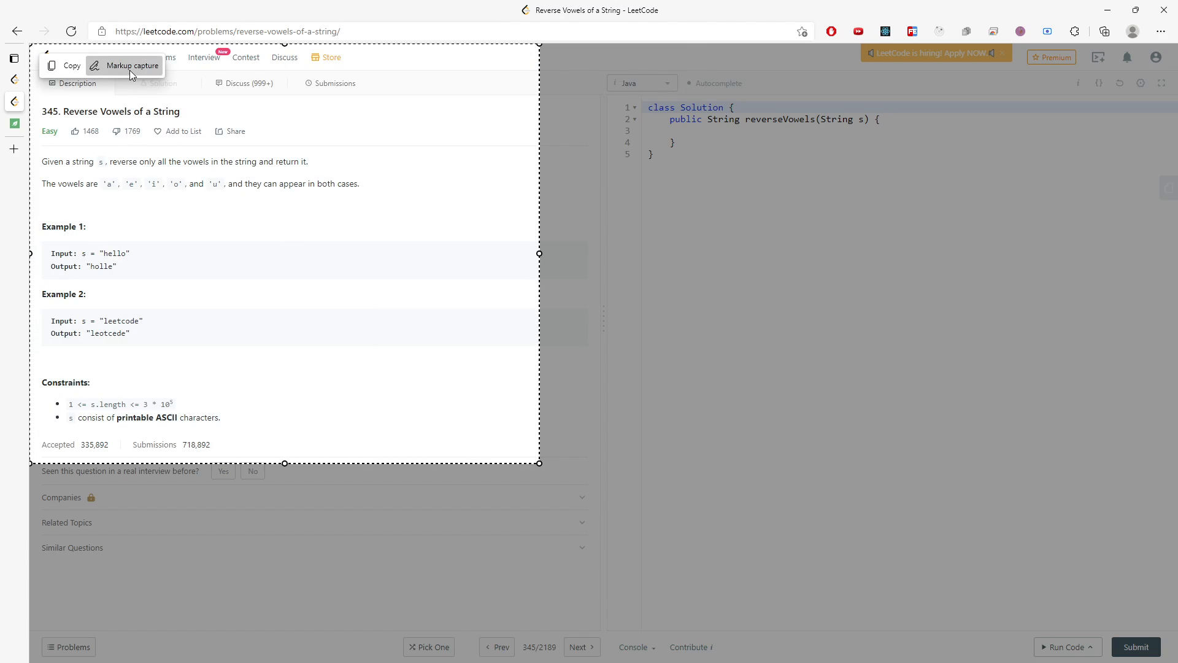
Mark pointers i and j over "hello", underline "reverse only" and add a direction arrow.
{"action": "left_click", "coordinate": [130, 66]}
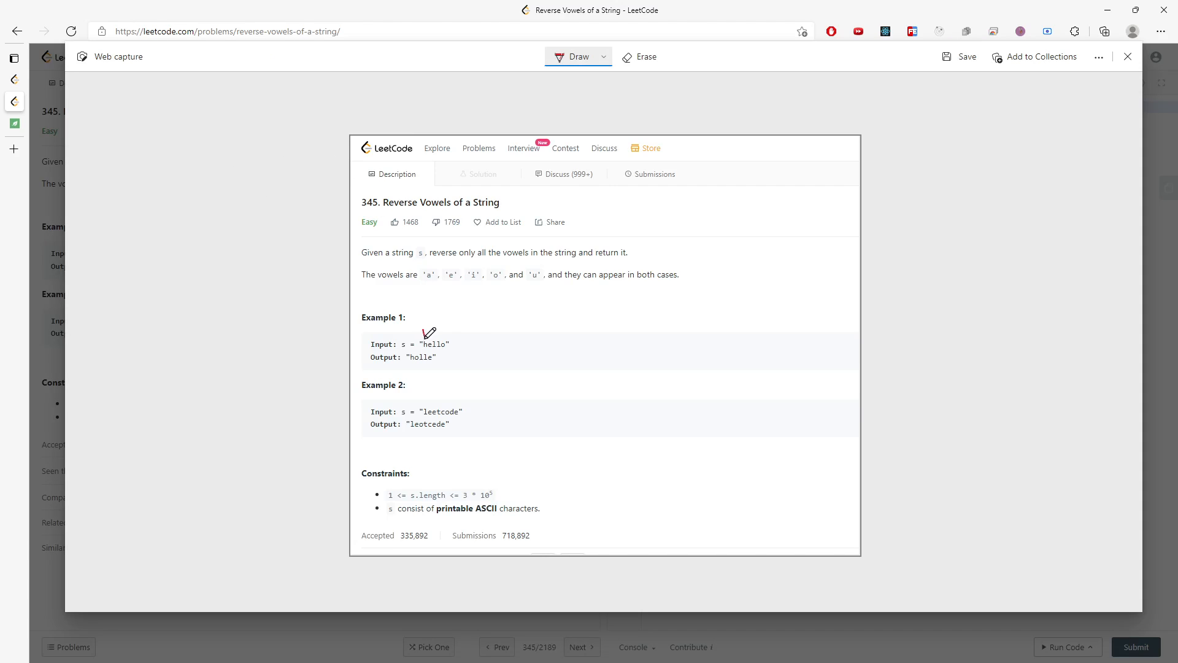
{"action": "left_click_drag", "start_coordinate": [427, 342], "coordinate": [448, 331]}
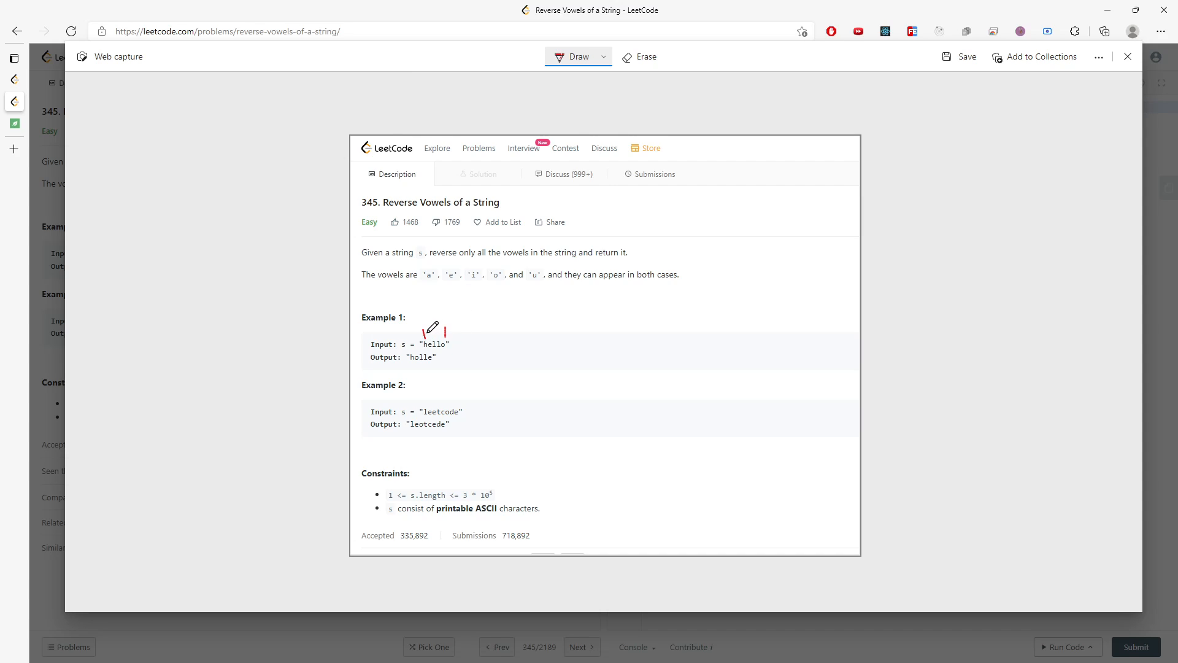
{"action": "left_click_drag", "start_coordinate": [432, 327], "coordinate": [433, 344]}
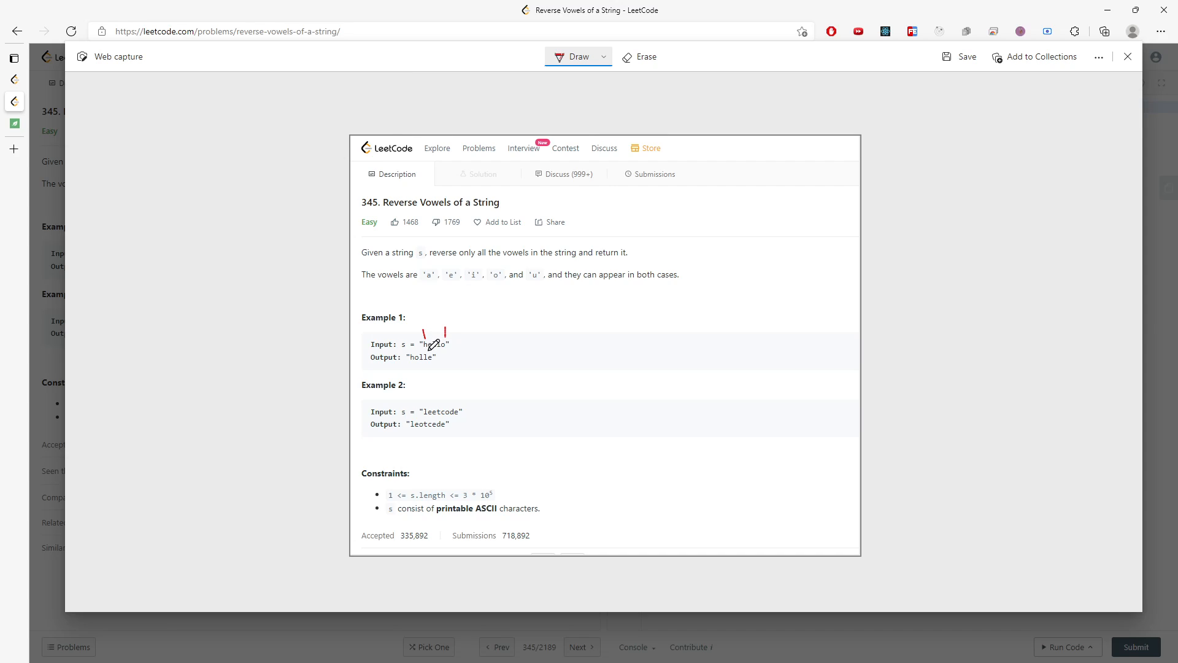
{"action": "left_click_drag", "start_coordinate": [432, 344], "coordinate": [417, 295]}
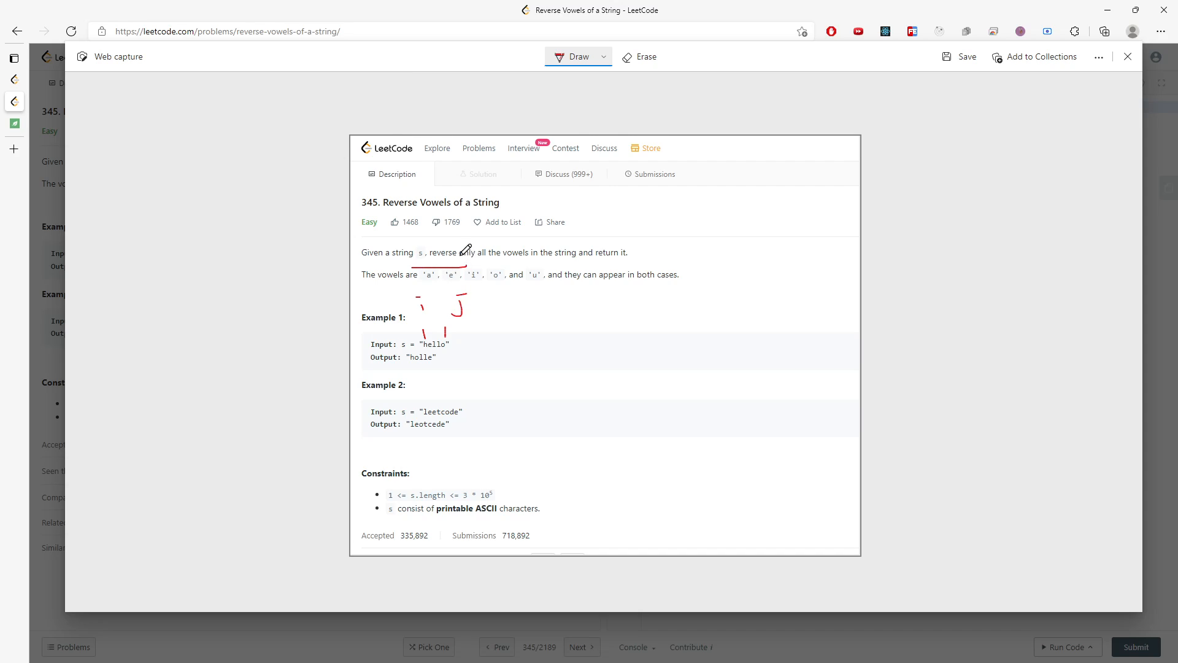
{"action": "left_click_drag", "start_coordinate": [448, 259], "coordinate": [478, 275]}
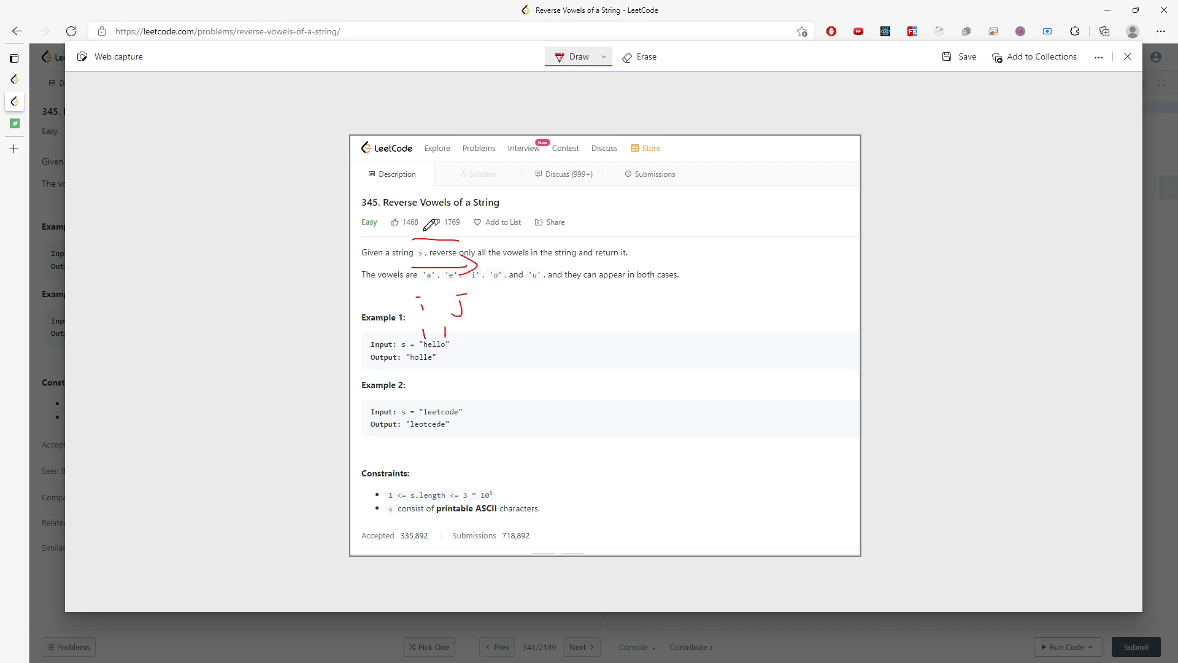
{"action": "left_click_drag", "start_coordinate": [447, 248], "coordinate": [406, 239]}
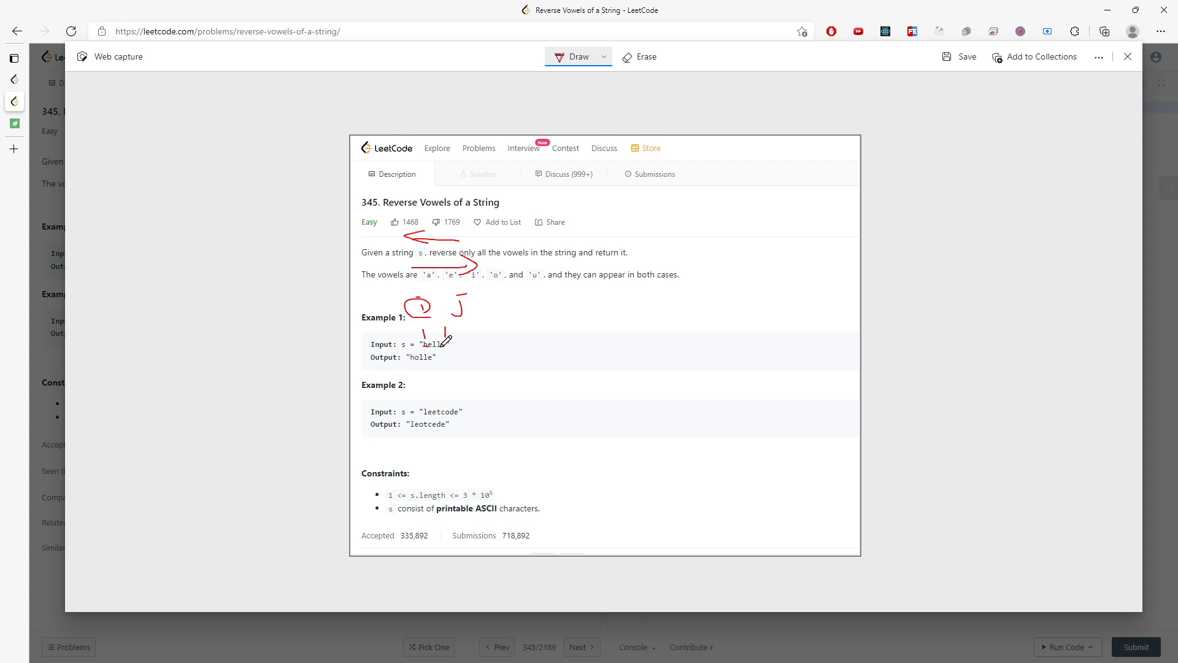
{"action": "mouse_move", "coordinate": [576, 305]}
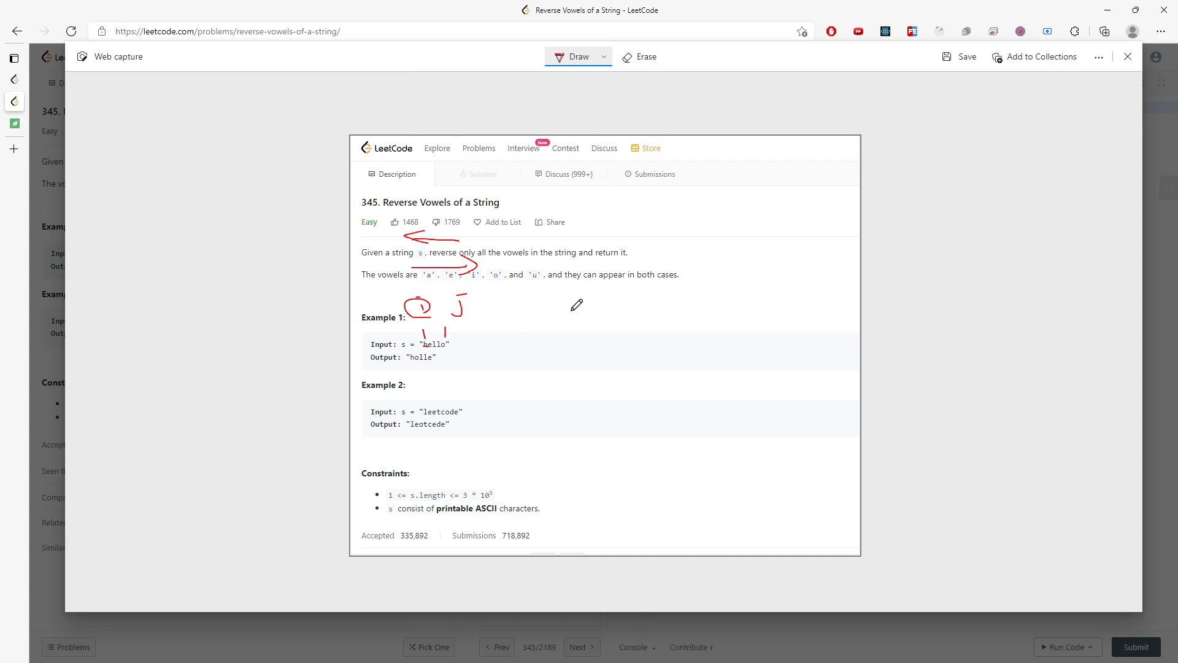
{"action": "mouse_move", "coordinate": [557, 314]}
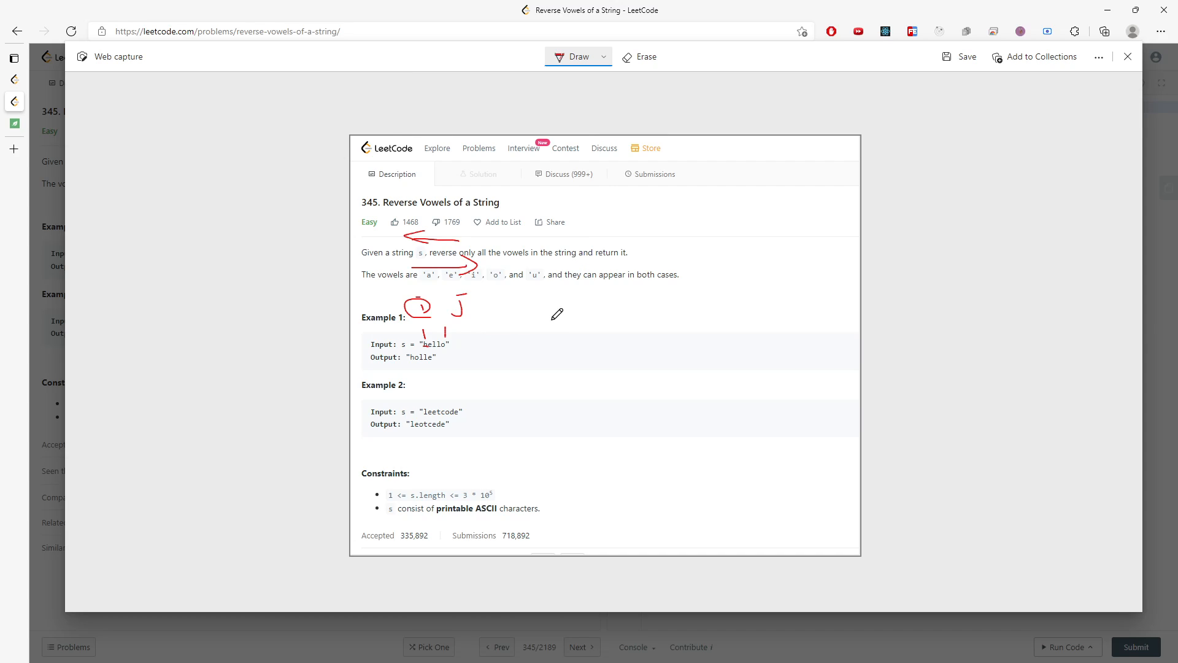
{"action": "mouse_move", "coordinate": [435, 351]}
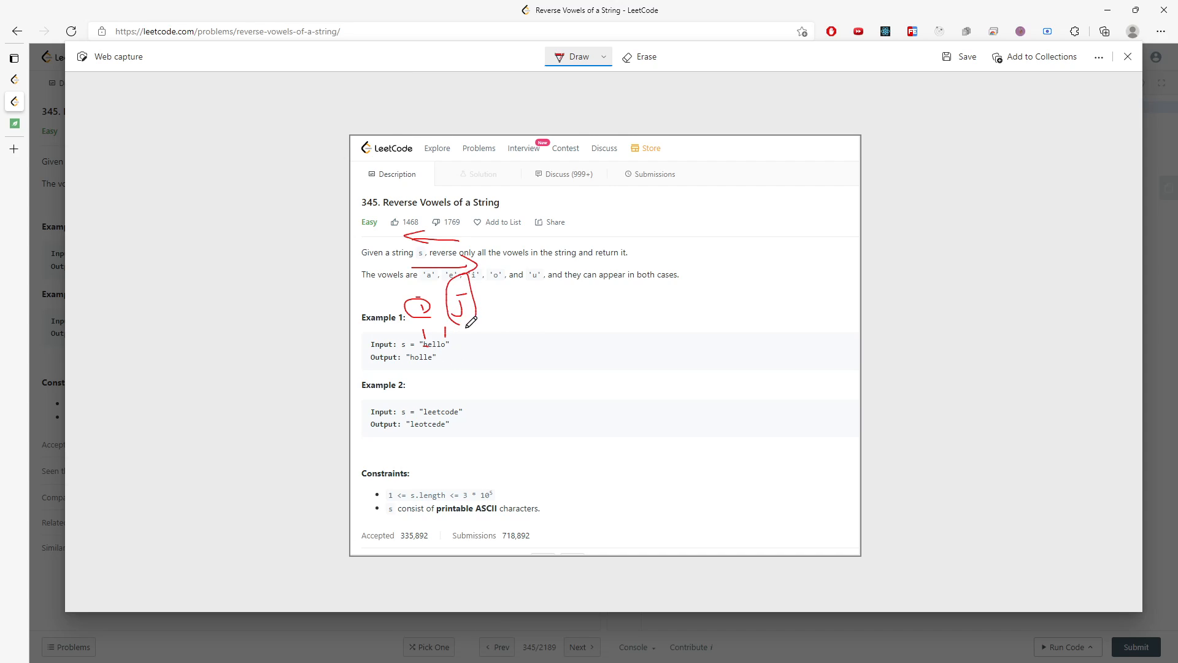
{"action": "mouse_move", "coordinate": [560, 314]}
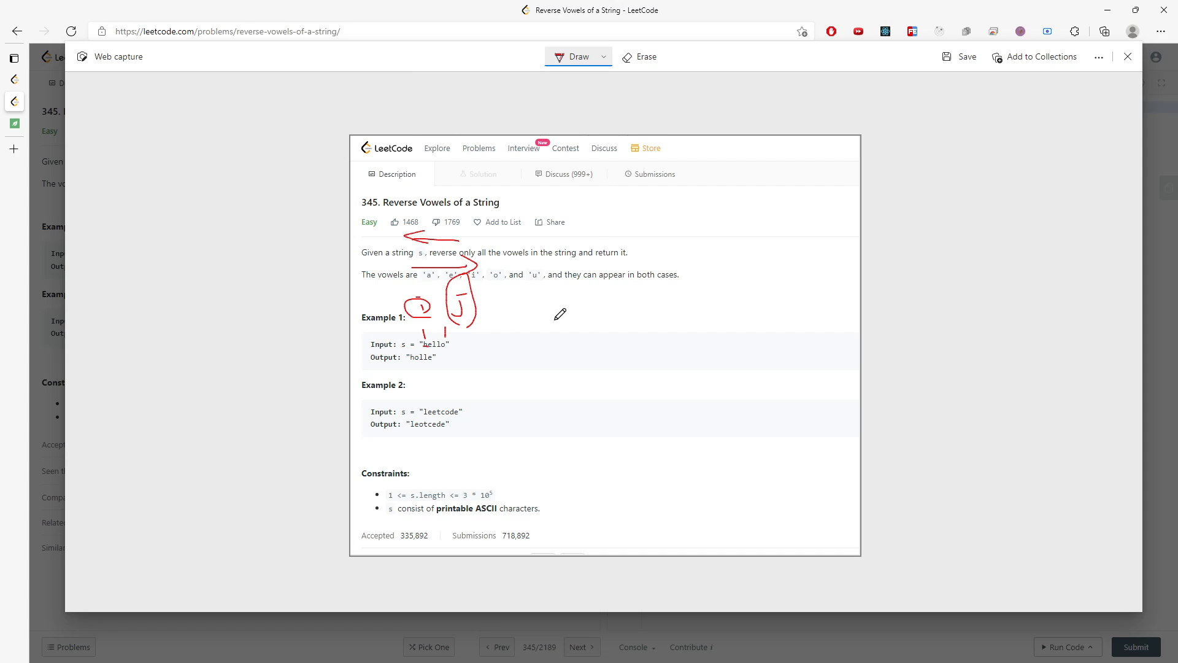
Handwrite the note "check i, j are vowels" beside the title.
{"action": "left_click_drag", "start_coordinate": [560, 314], "coordinate": [590, 203]}
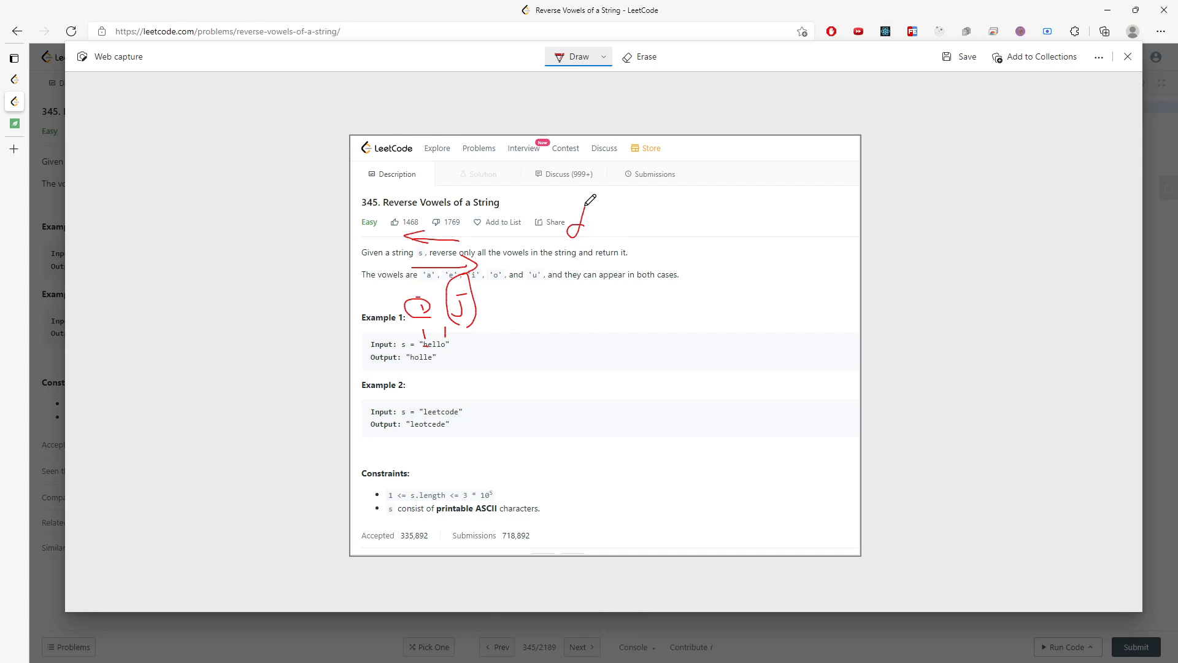
{"action": "left_click_drag", "start_coordinate": [579, 225], "coordinate": [718, 222]}
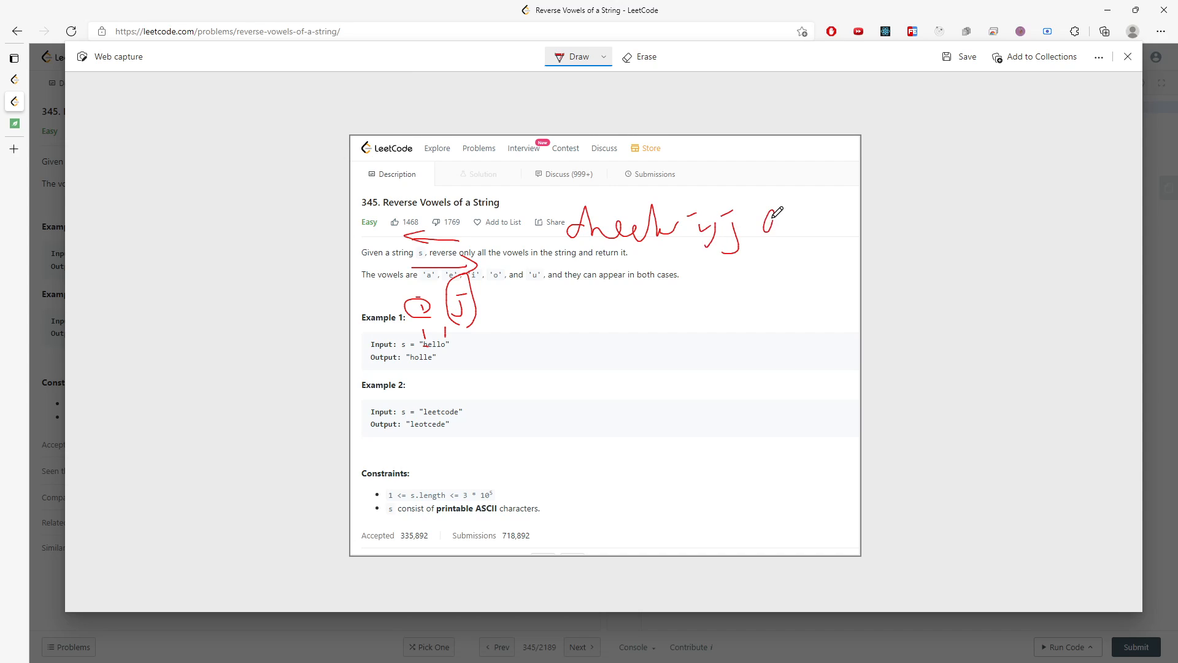
{"action": "left_click_drag", "start_coordinate": [766, 217], "coordinate": [823, 271]}
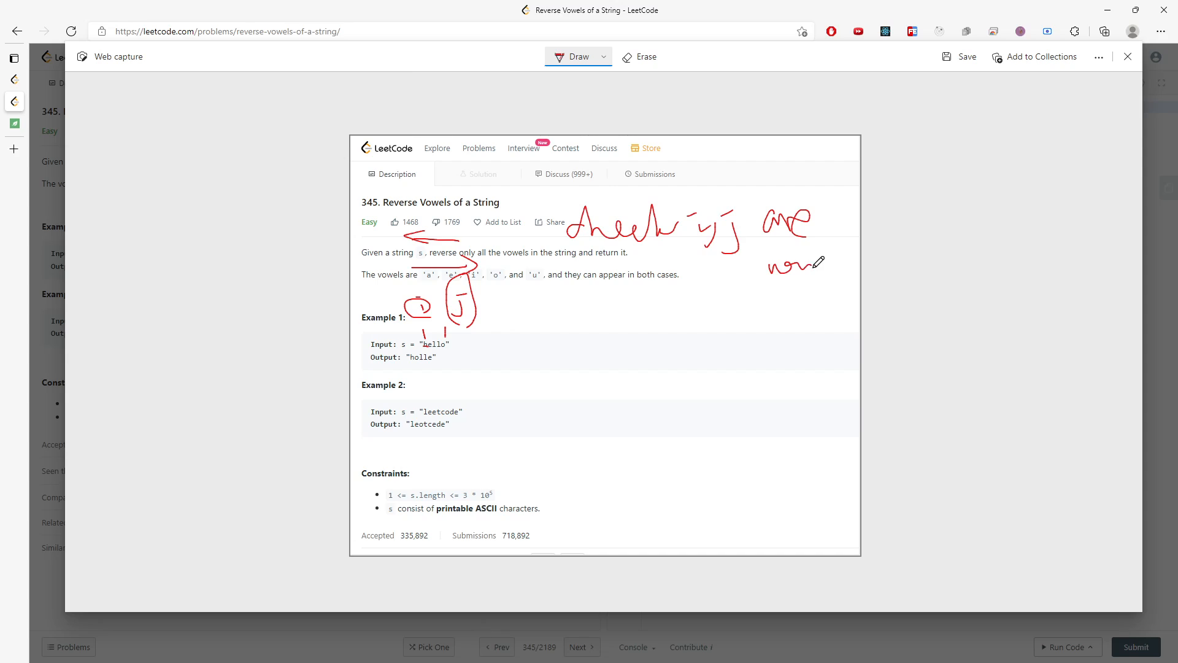
{"action": "left_click_drag", "start_coordinate": [816, 267], "coordinate": [850, 281]}
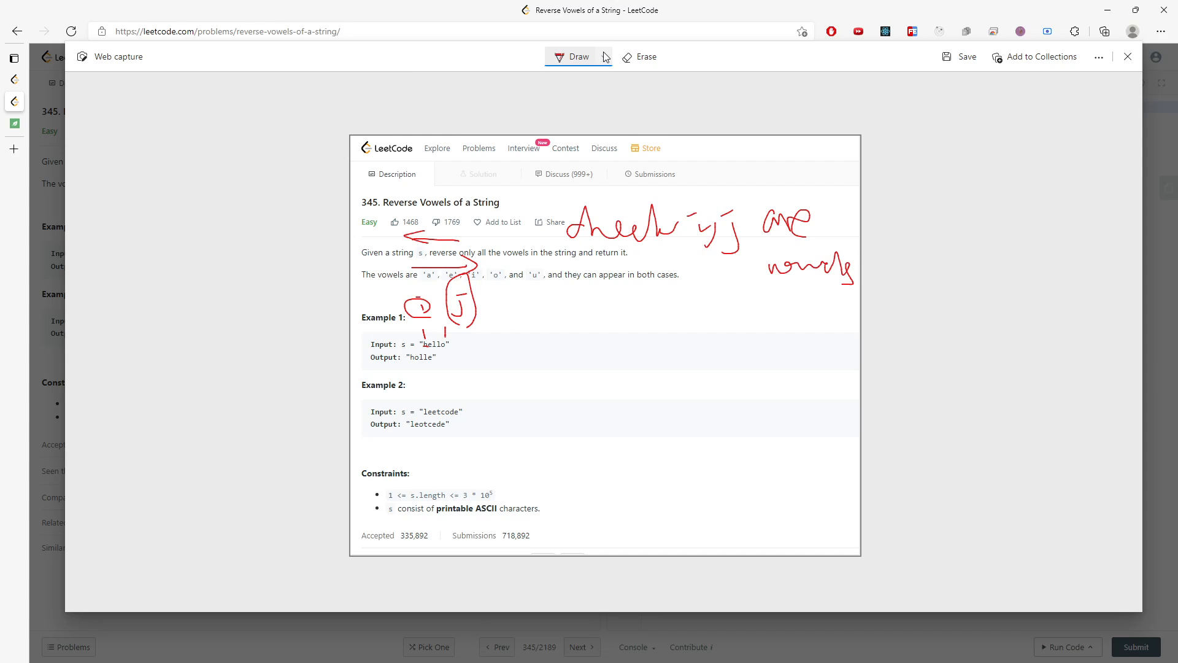
In green, handwrite "swap i, j" and "check vowel" beside the examples and underline them.
{"action": "left_click", "coordinate": [604, 56]}
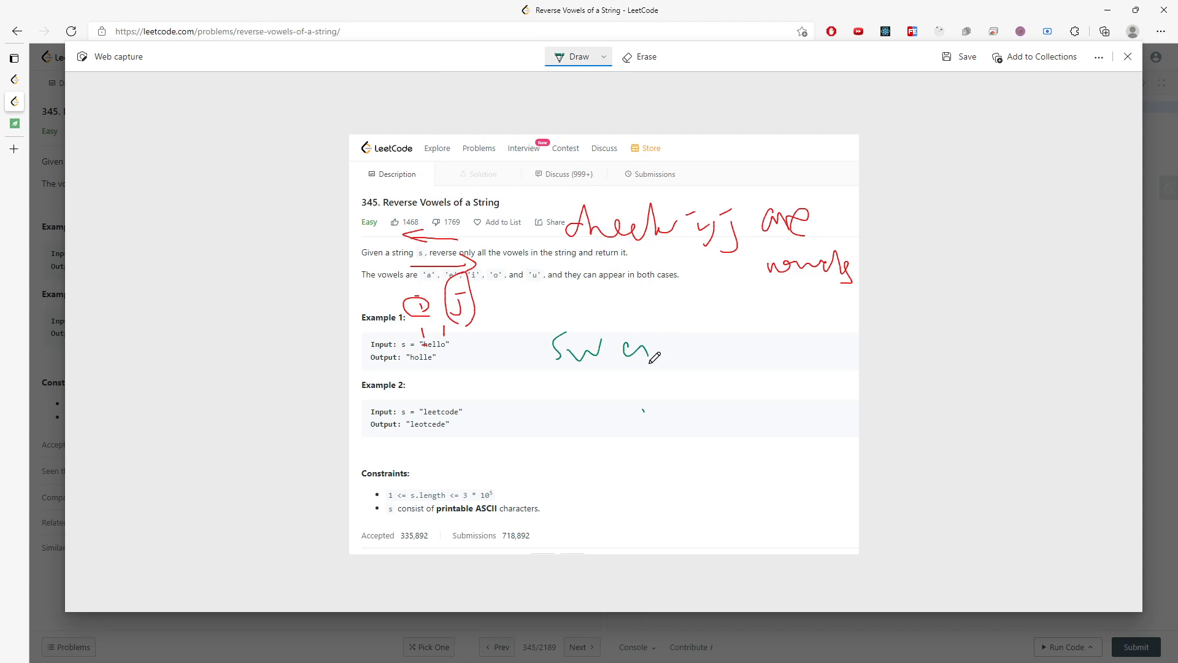
{"action": "left_click_drag", "start_coordinate": [643, 349], "coordinate": [660, 376]}
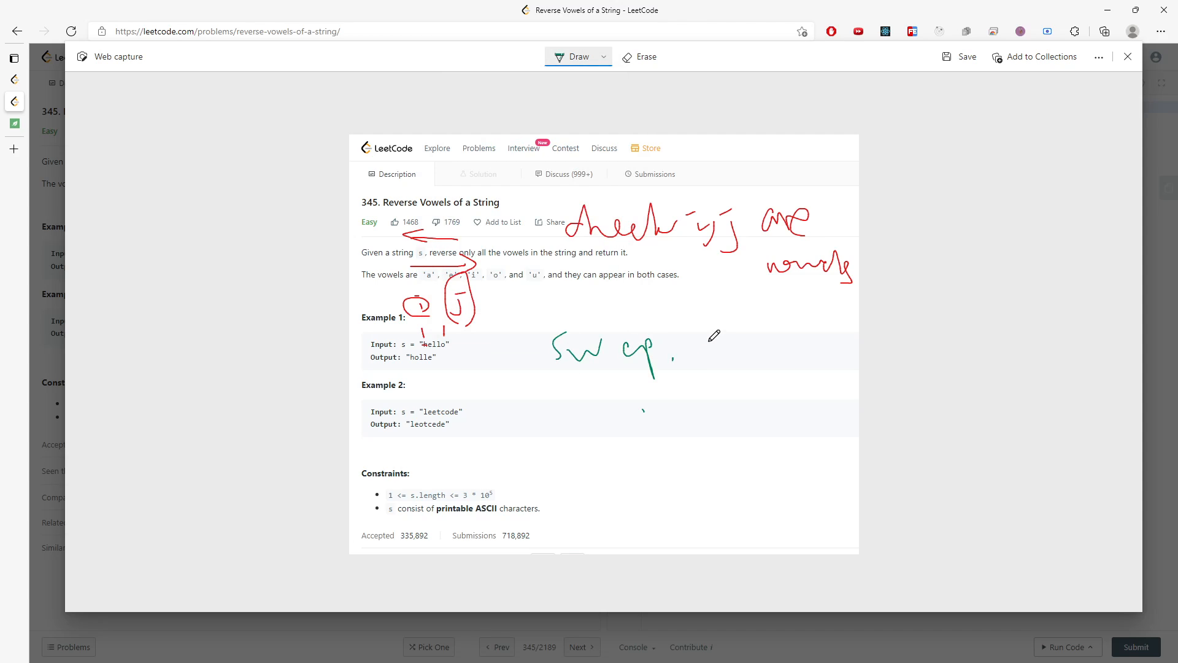
{"action": "left_click_drag", "start_coordinate": [722, 354], "coordinate": [756, 383]}
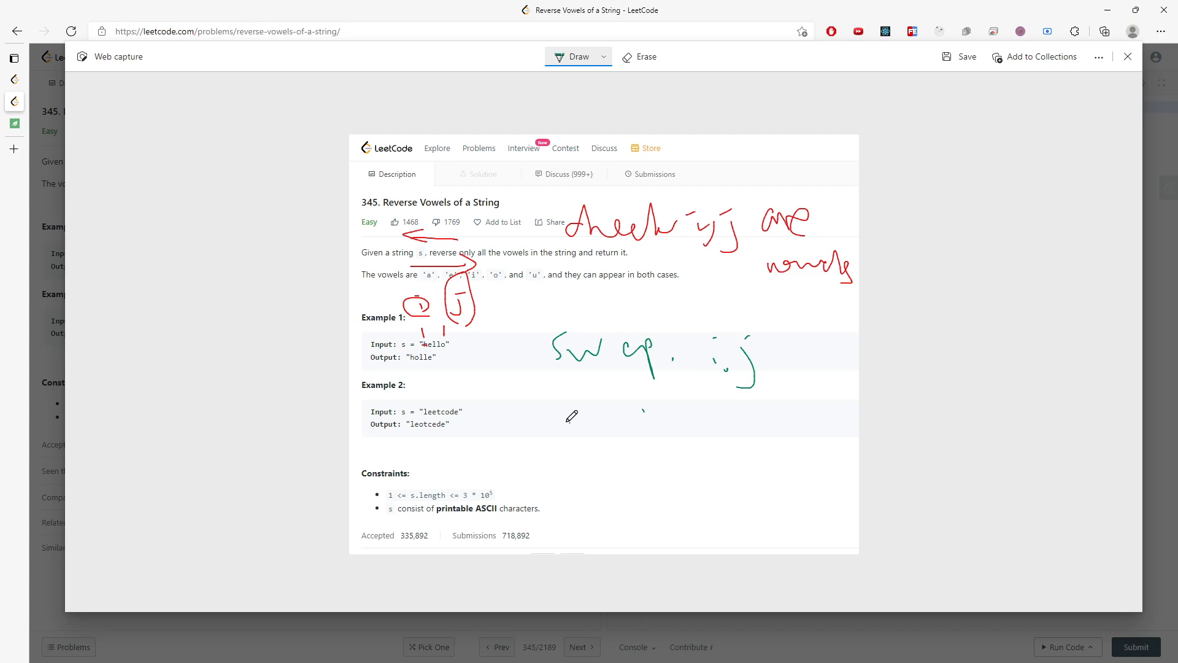
{"action": "left_click_drag", "start_coordinate": [556, 428], "coordinate": [662, 424]}
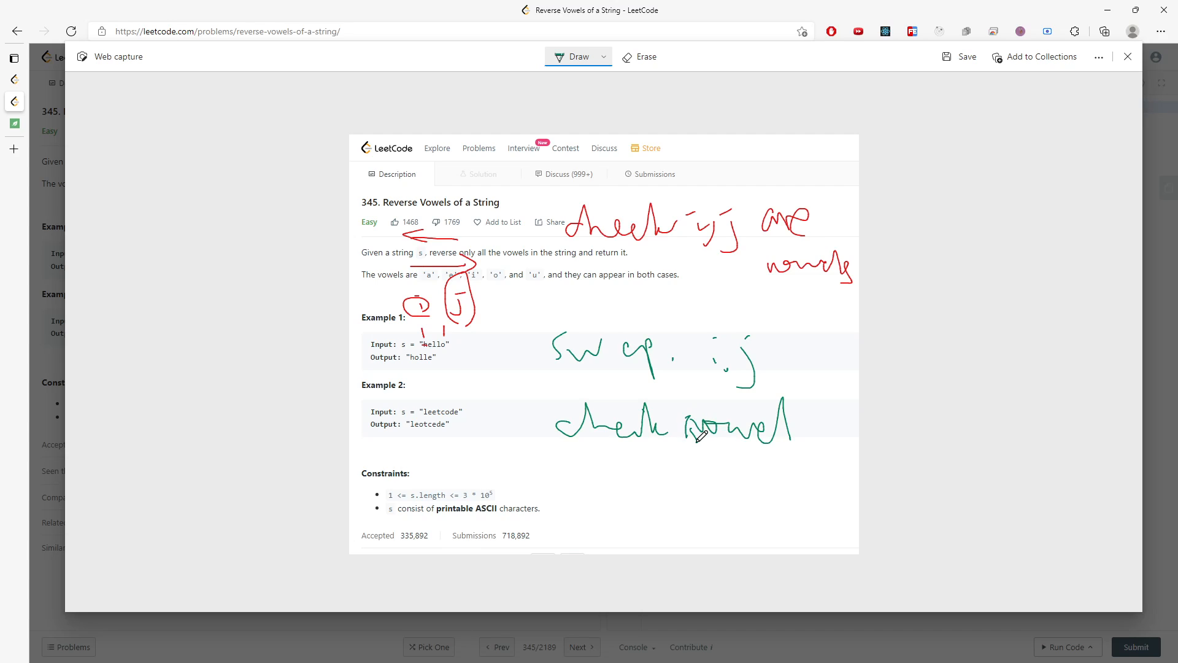
{"action": "left_click_drag", "start_coordinate": [575, 383], "coordinate": [793, 443]}
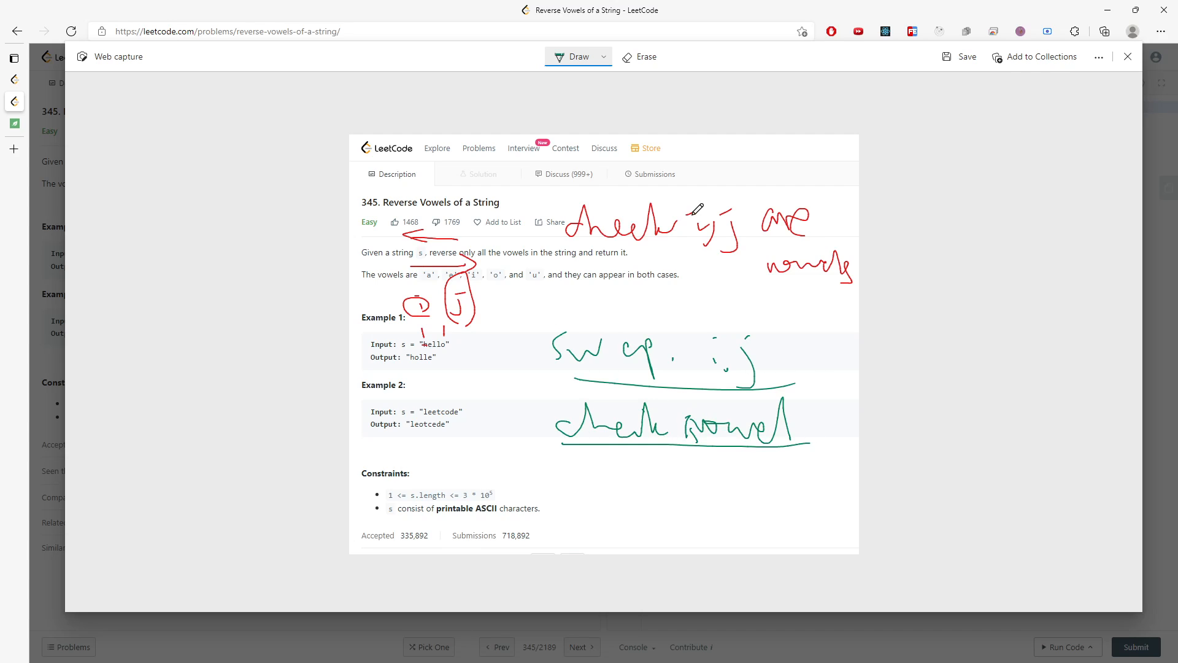
Circle the Example 1 output and close the capture, raising the unsaved-changes warning.
{"action": "left_click", "coordinate": [1125, 56]}
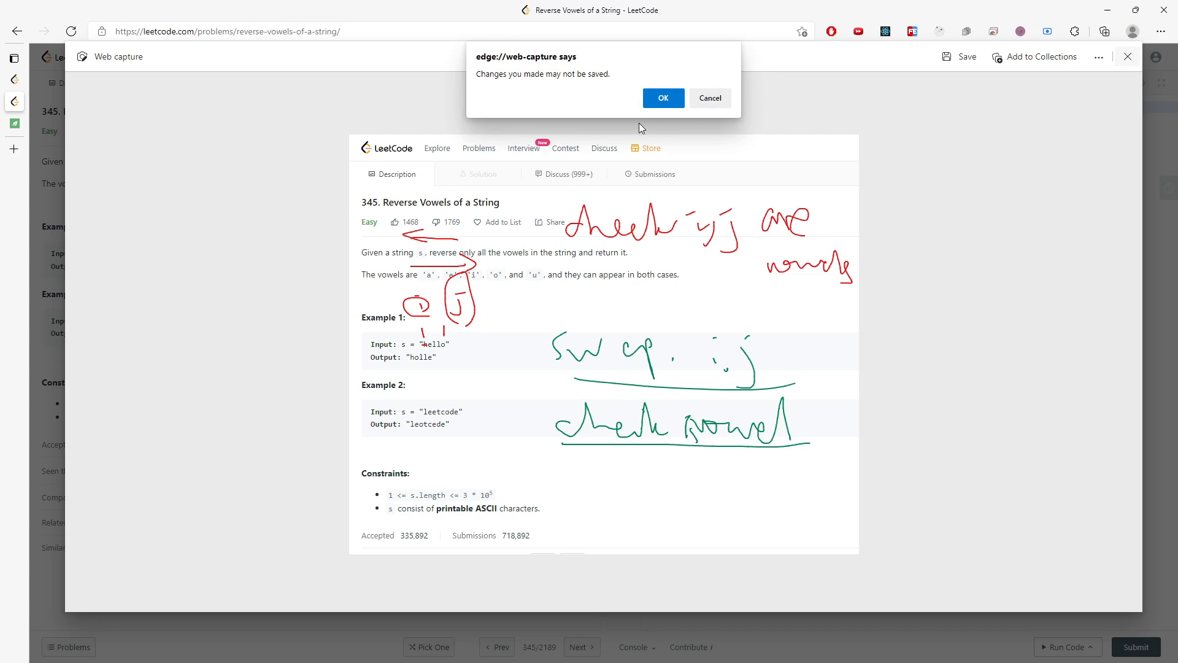
{"action": "mouse_move", "coordinate": [710, 99]}
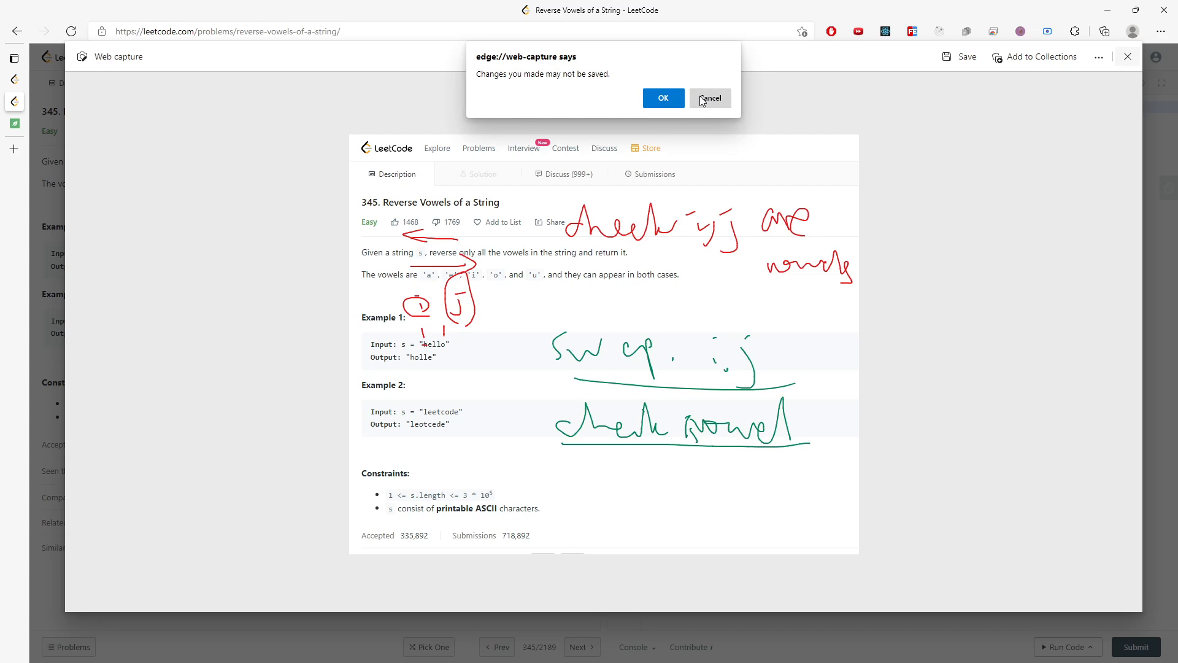
{"action": "left_click", "coordinate": [709, 97]}
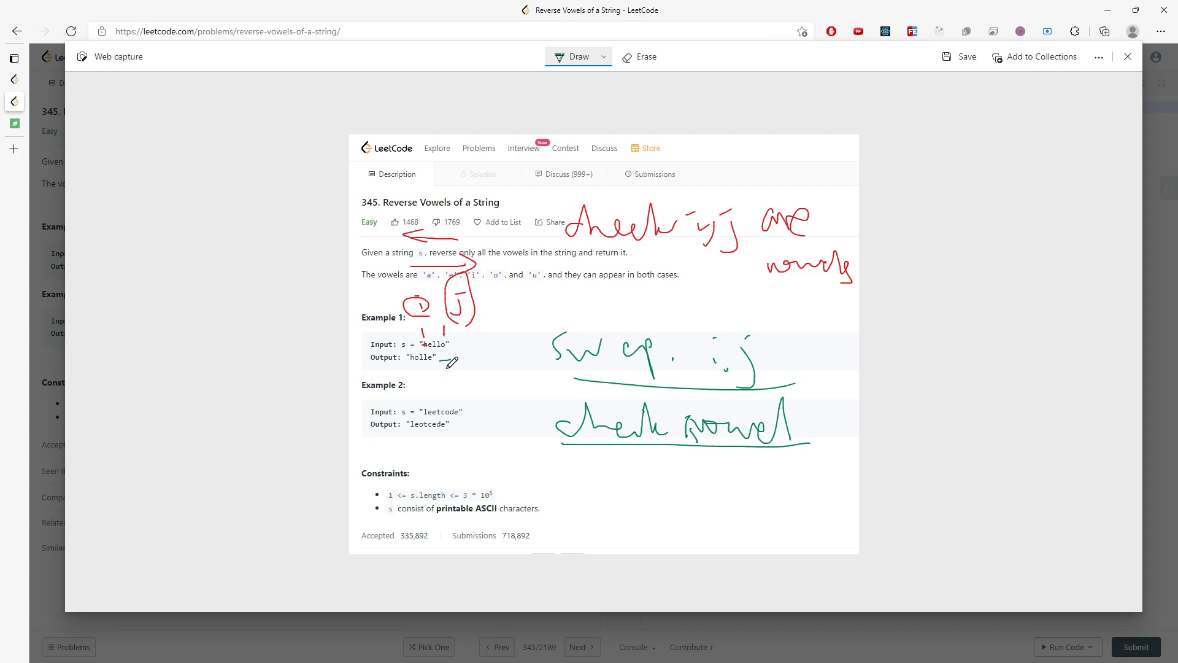
{"action": "left_click_drag", "start_coordinate": [458, 379], "coordinate": [511, 368]}
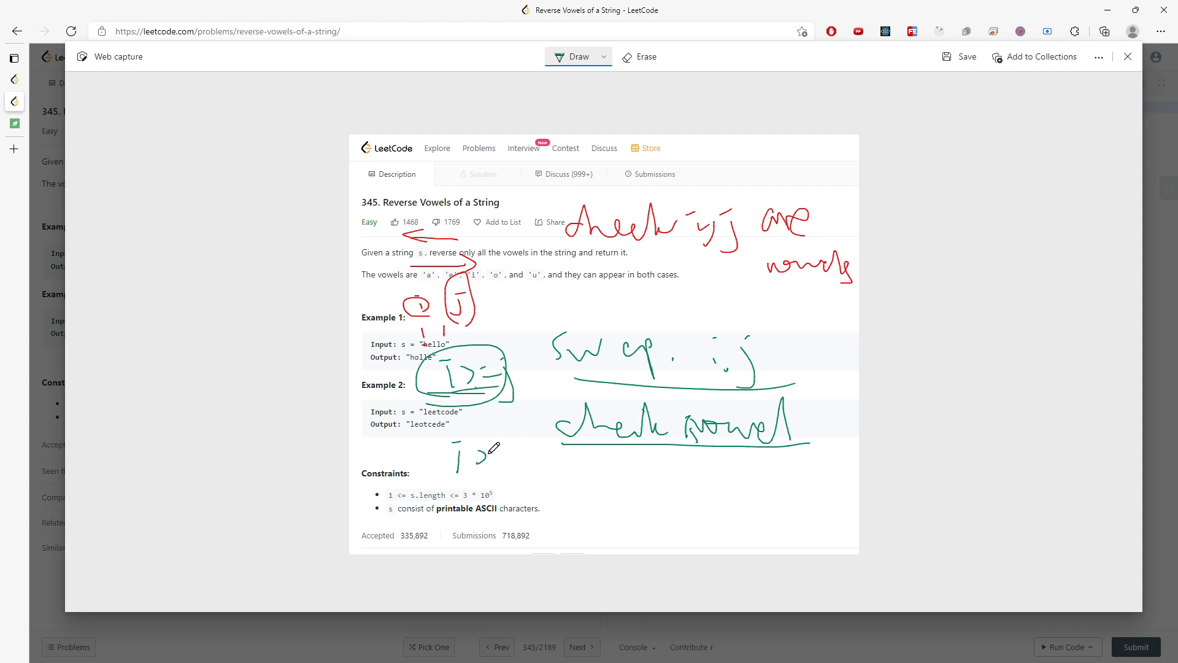
{"action": "left_click", "coordinate": [1126, 57]}
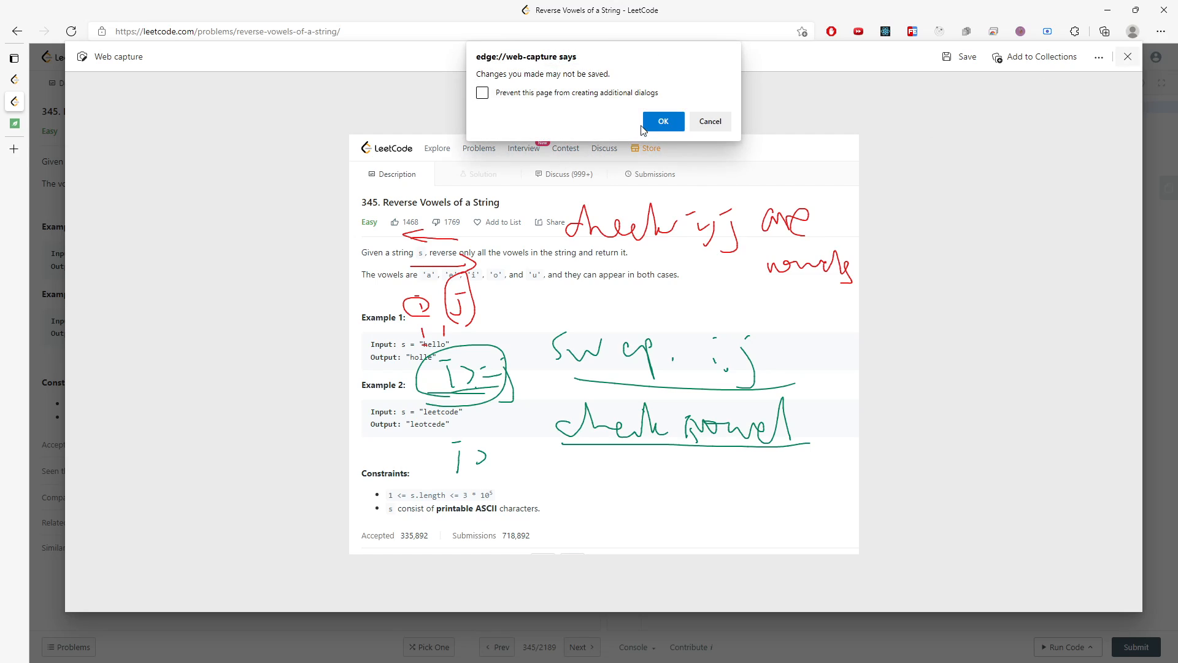
Discard the capture, then declare i = 0, j = s.length() - 1 and a while(i < j) loop.
{"action": "left_click", "coordinate": [662, 120]}
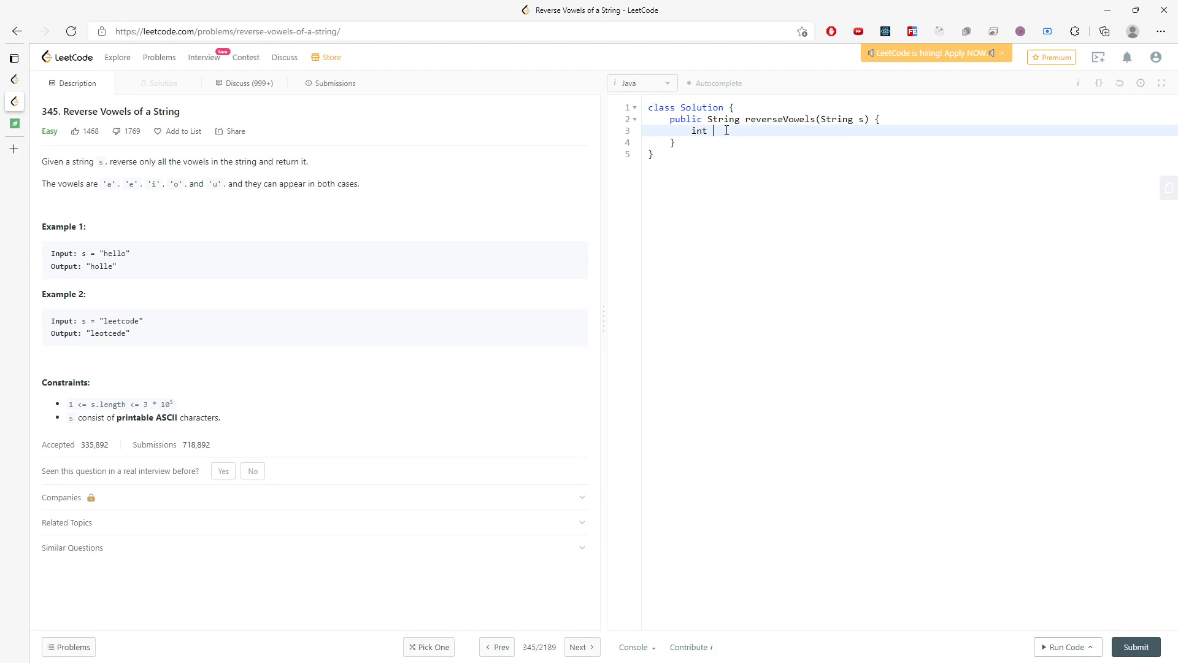
{"action": "type", "text": "i = 0"}
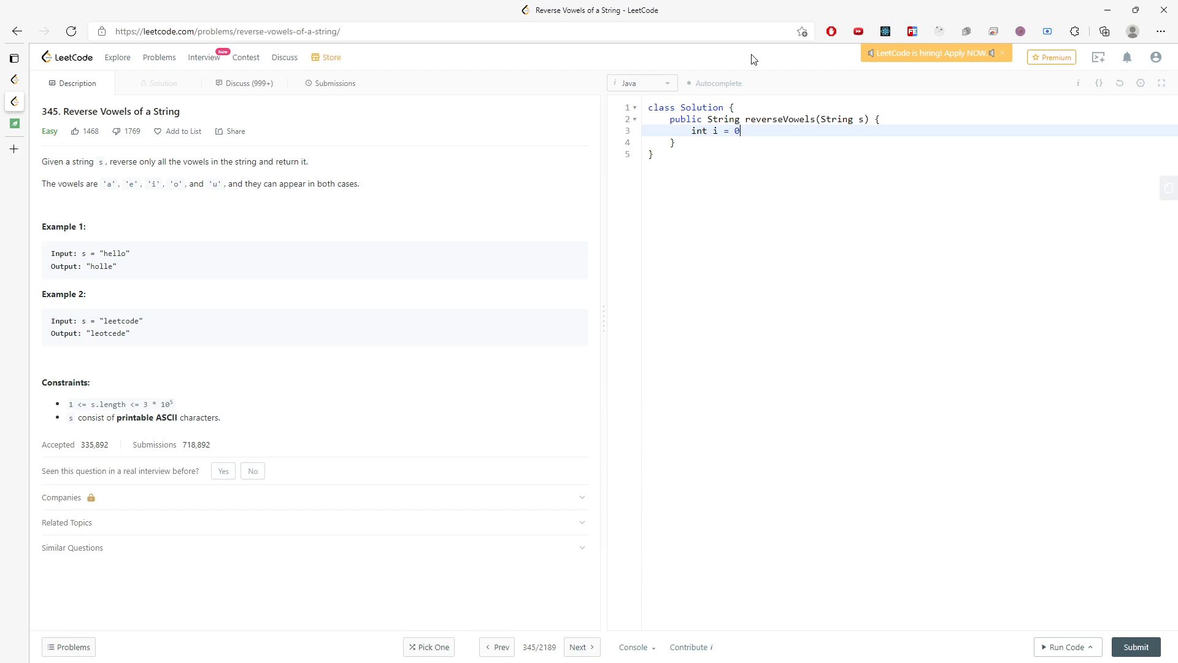
{"action": "type", "text": ","}
{"action": "type", "text": "whi"}
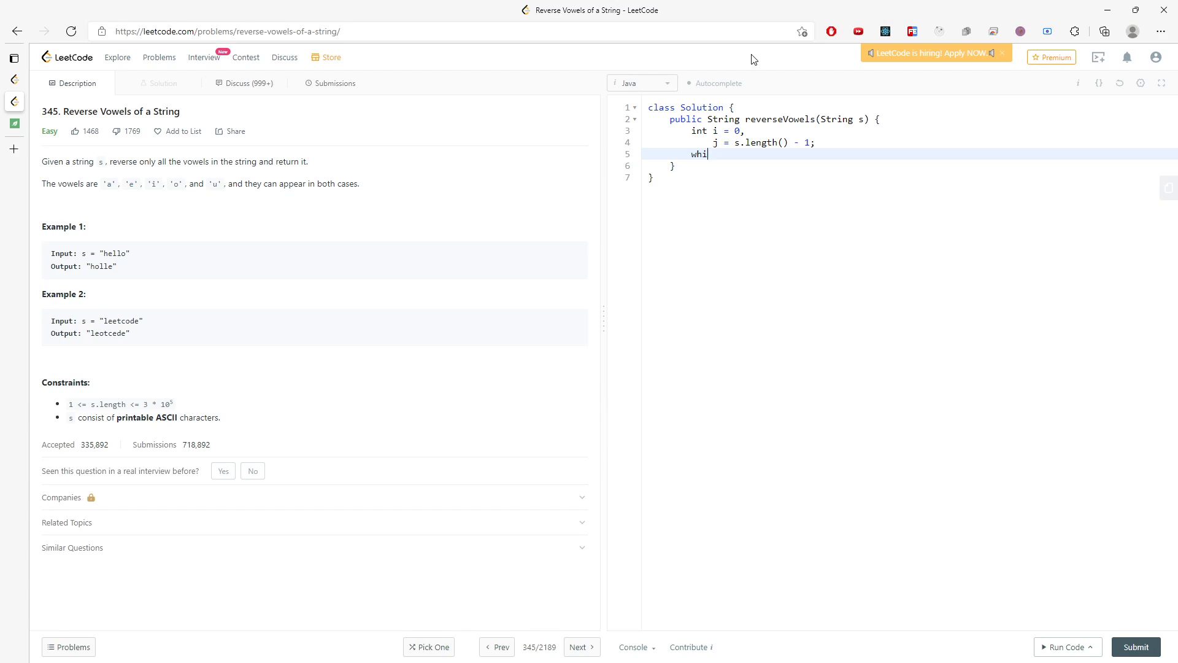
{"action": "type", "text": "le(i < j){"}
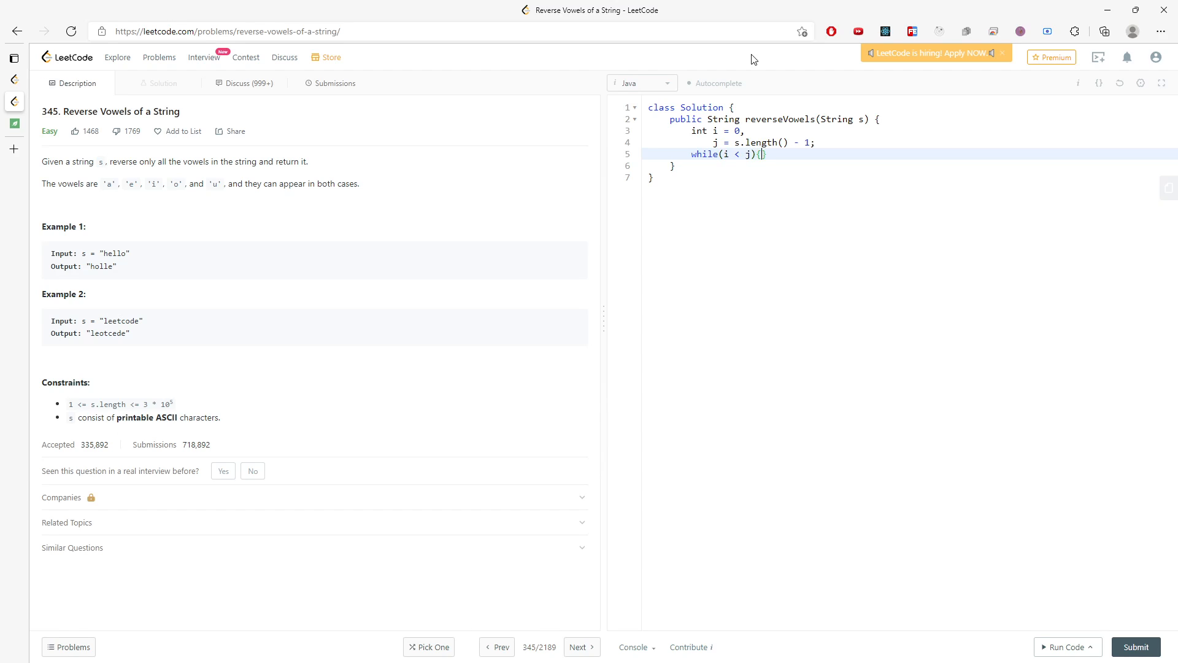
{"action": "type", "text": "p"}
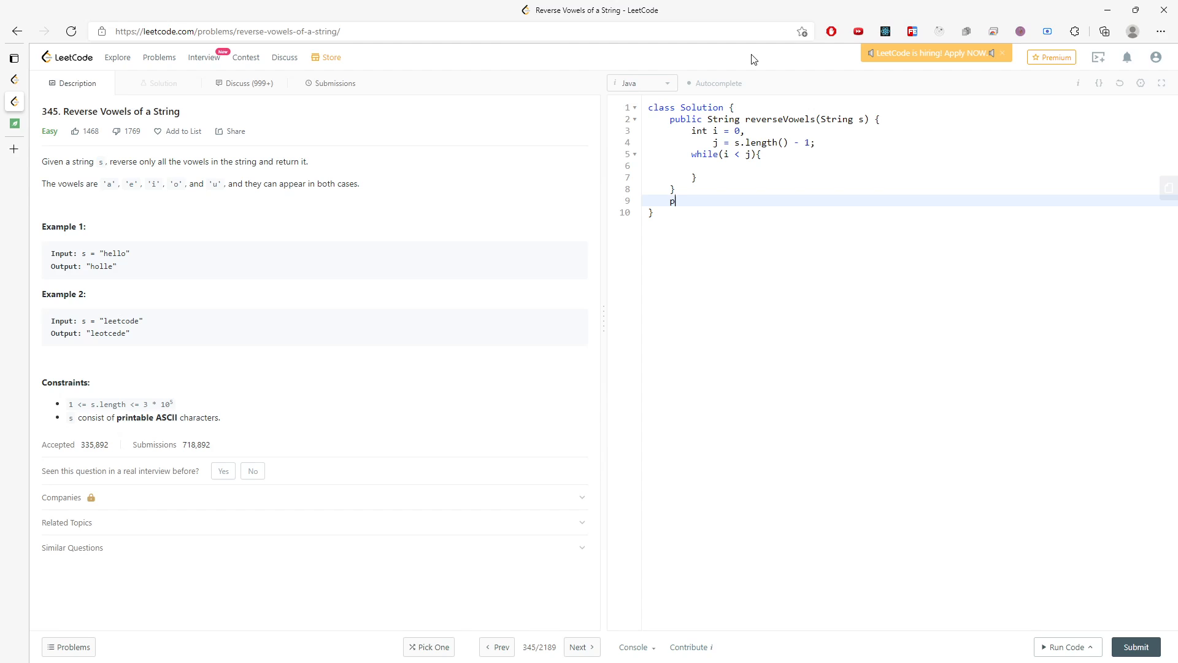
Begin the swap(char[] c, int i, int j) signature and declare char[] c = s.toCharArray().
{"action": "type", "text": "ublic void swap(ch"}
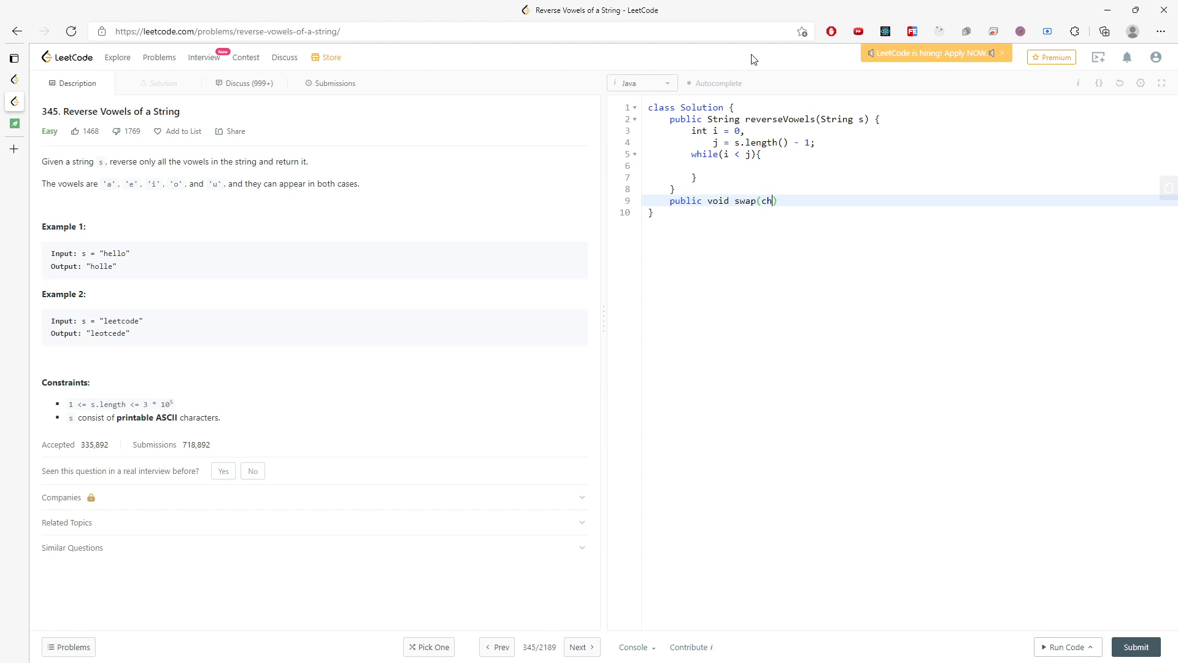
{"action": "type", "text": "ar[]"}
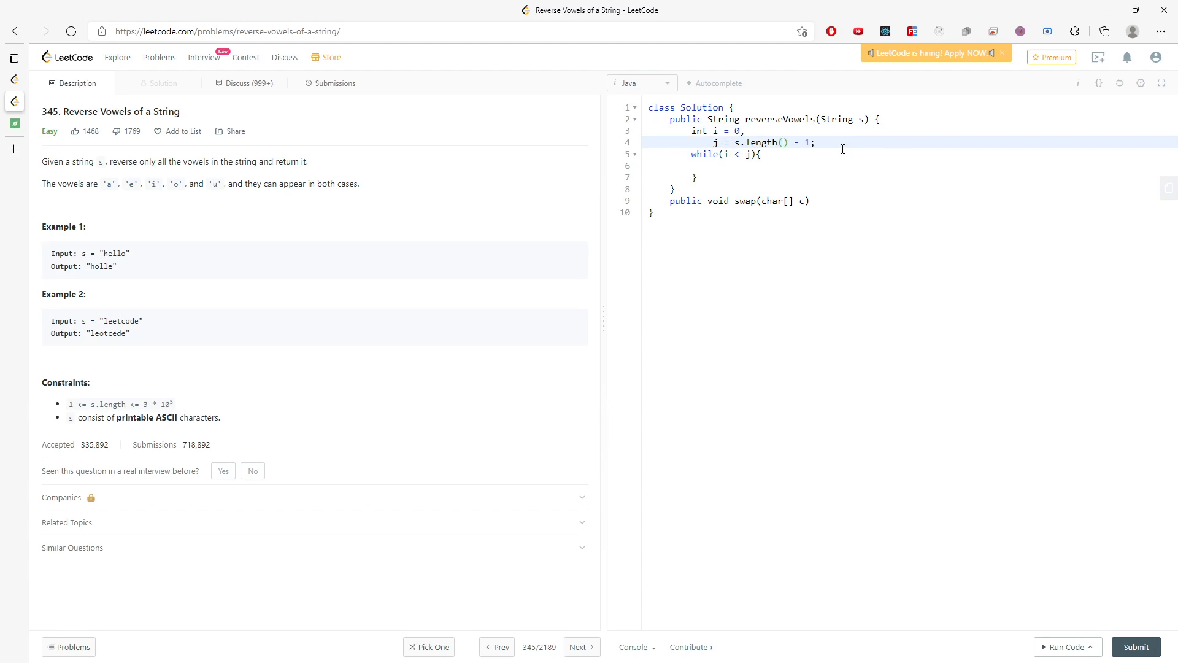
{"action": "type", "text": "char"}
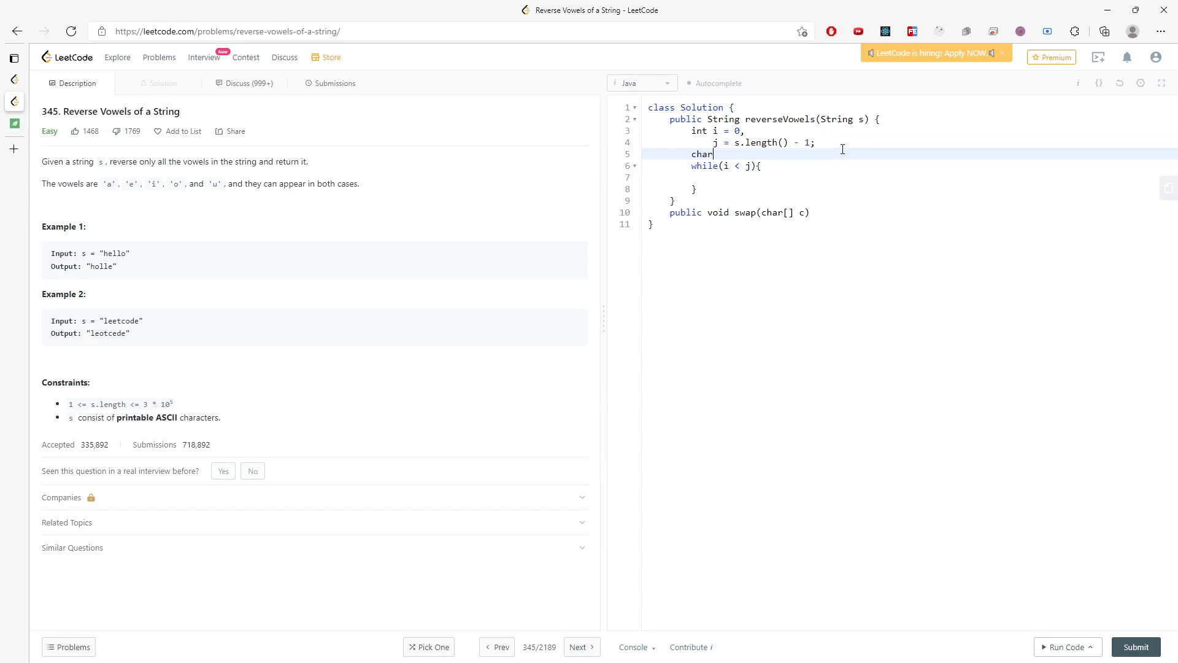
{"action": "type", "text": "[] c ="}
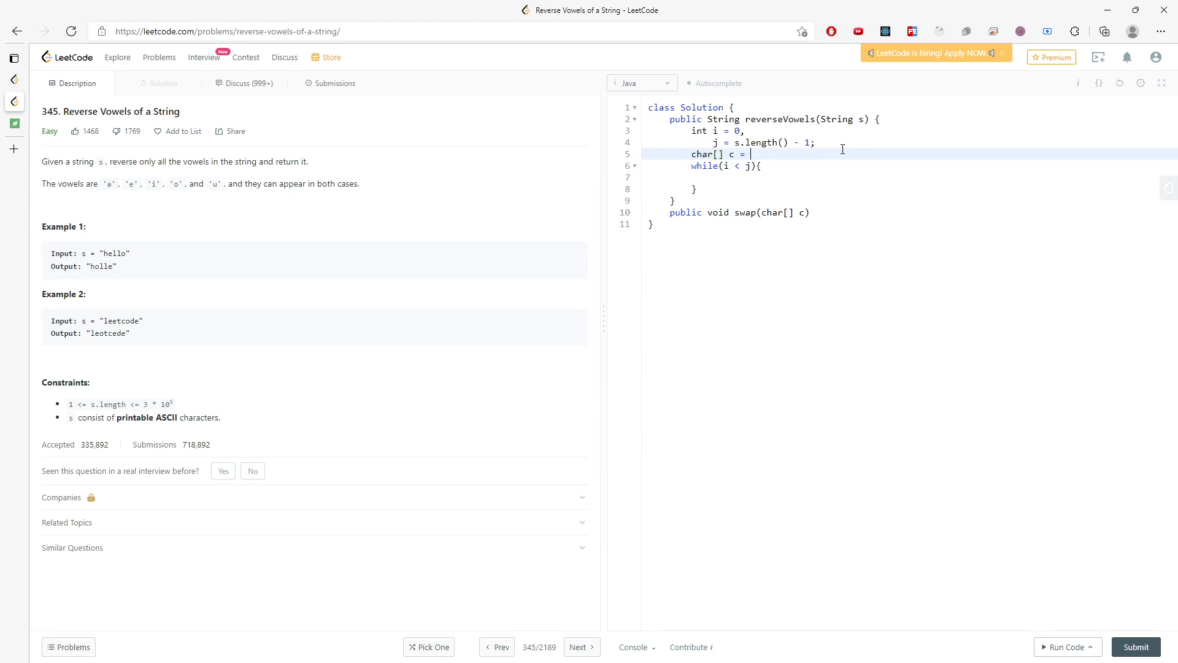
{"action": "type", "text": "s.toCharArray();"}
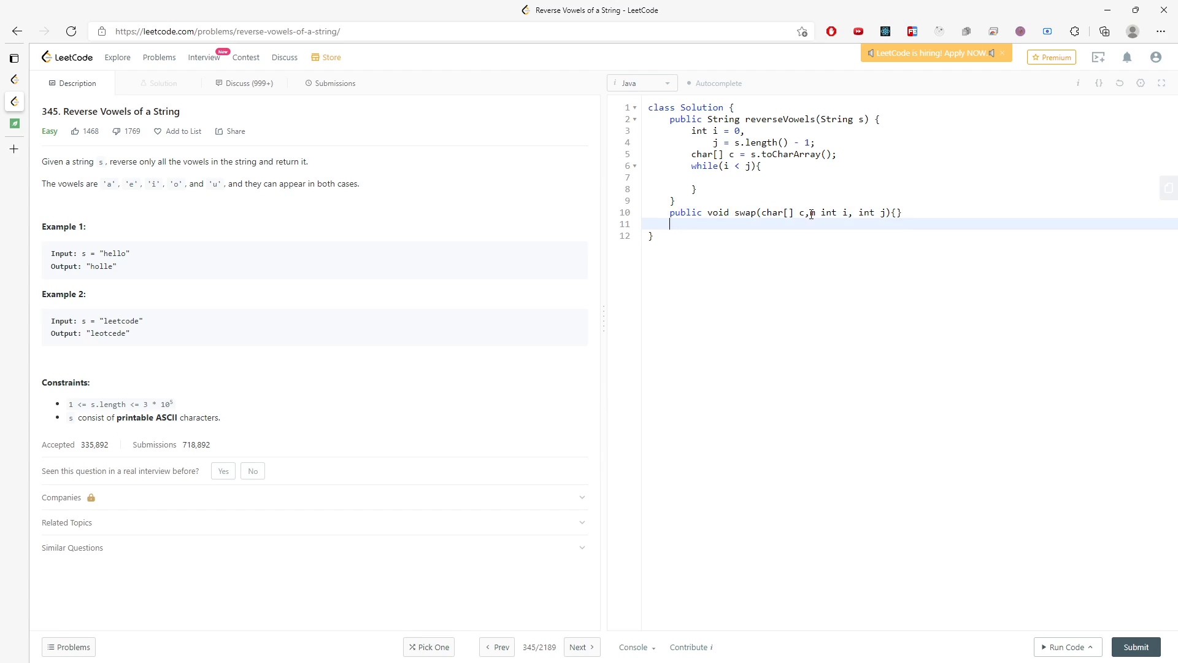
Write the swap body exchanging c[i] and c[j] through a temp variable.
{"action": "type", "text": "m"}
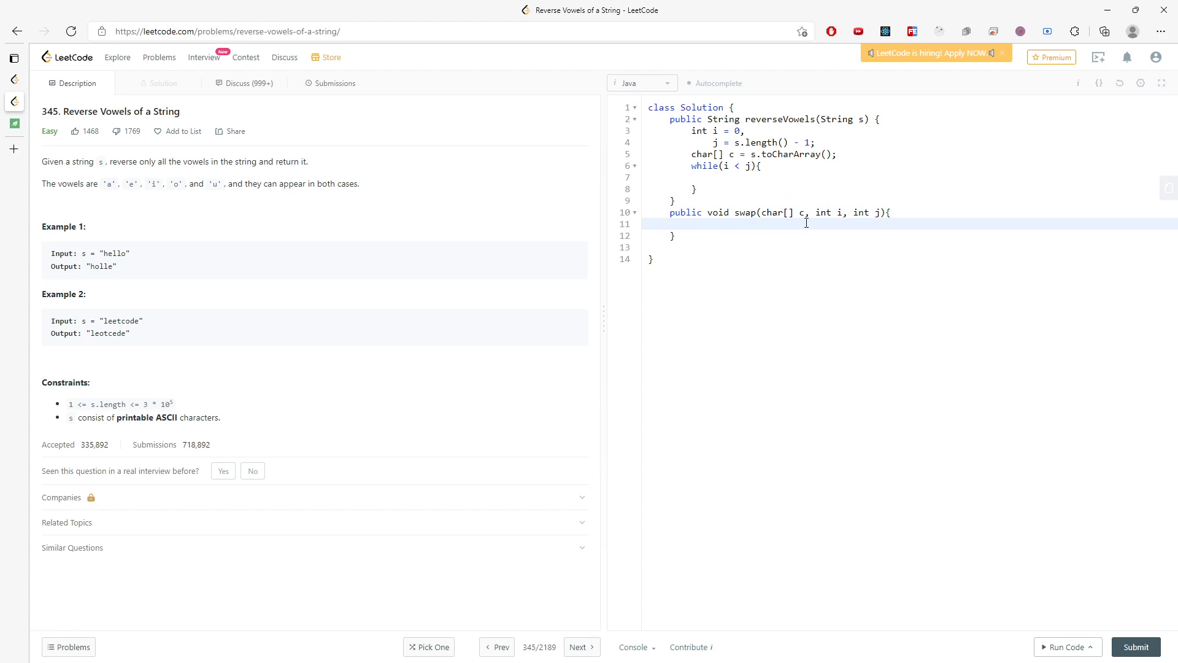
{"action": "type", "text": "char tem[p]"}
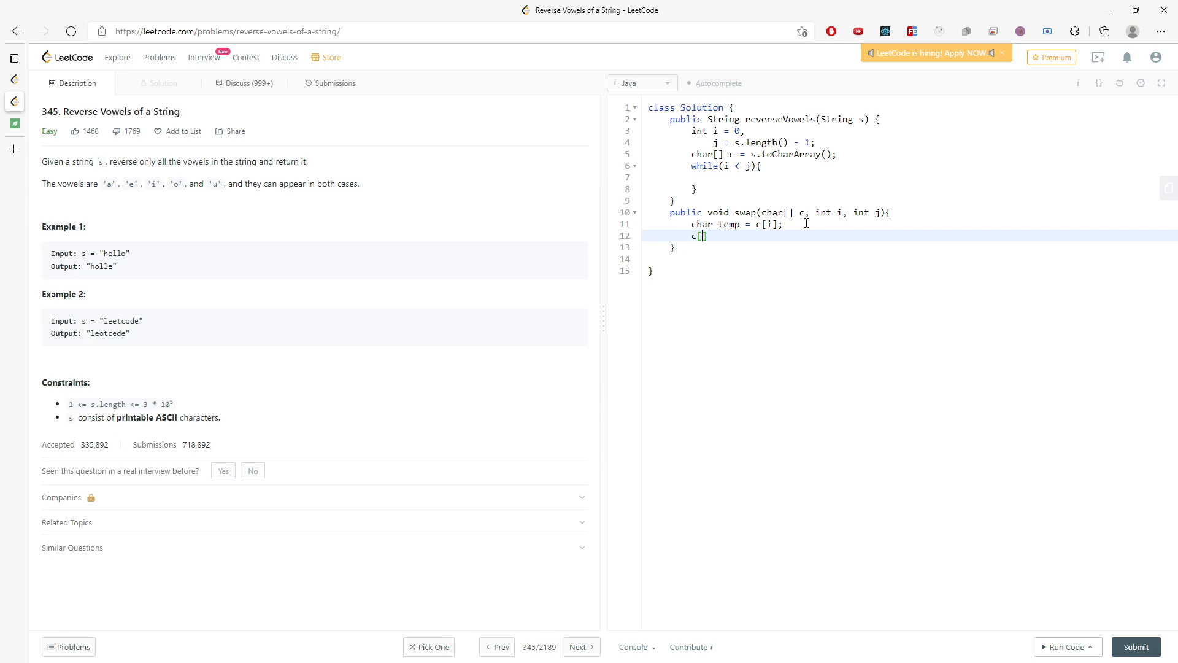
{"action": "type", "text": "i] =c[j];"}
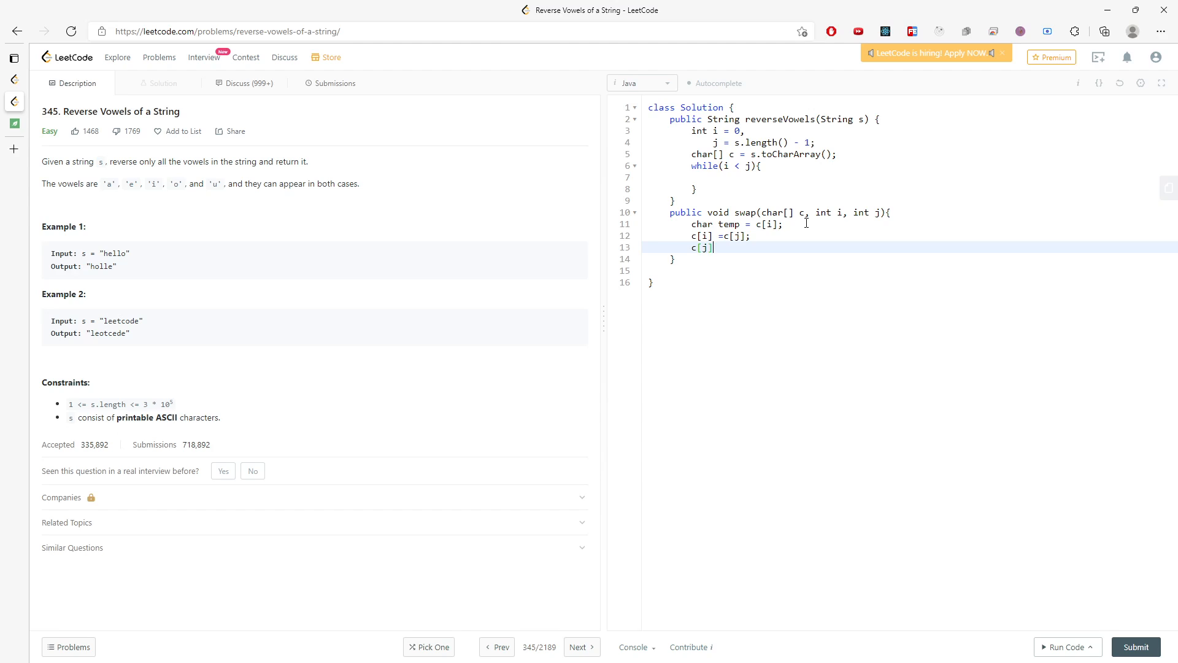
{"action": "type", "text": "= temp;"}
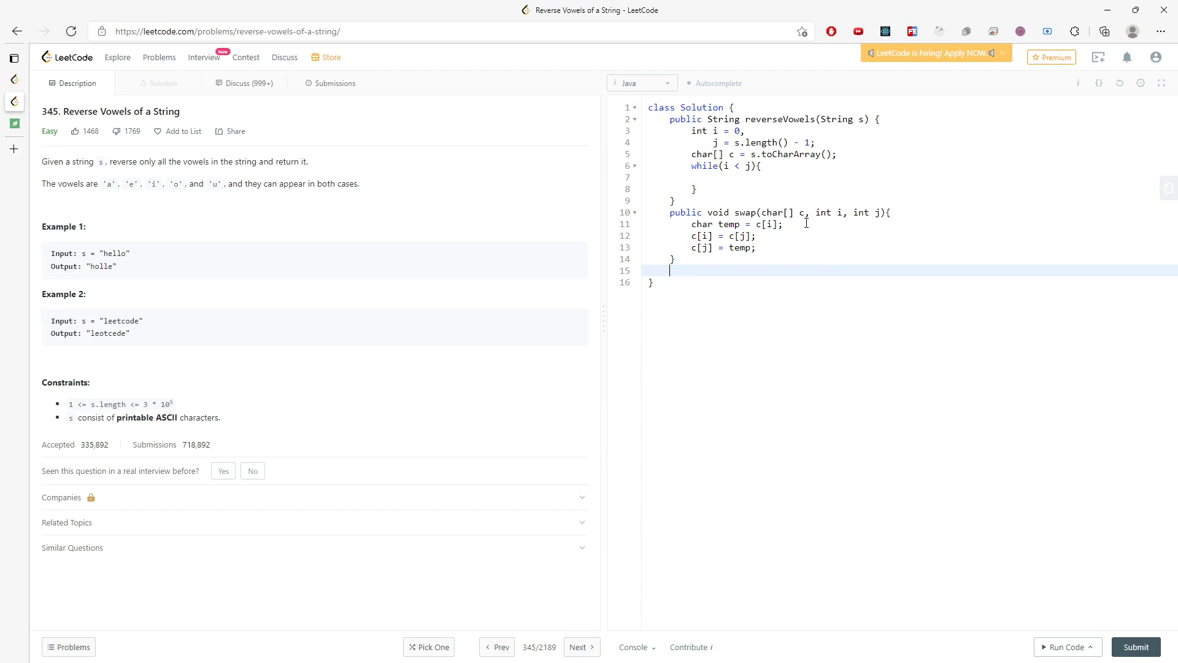
Write public boolean isVowel(char c) returning c == 'a' || c == 'e' ... for all ten vowels.
{"action": "type", "text": "public vo"}
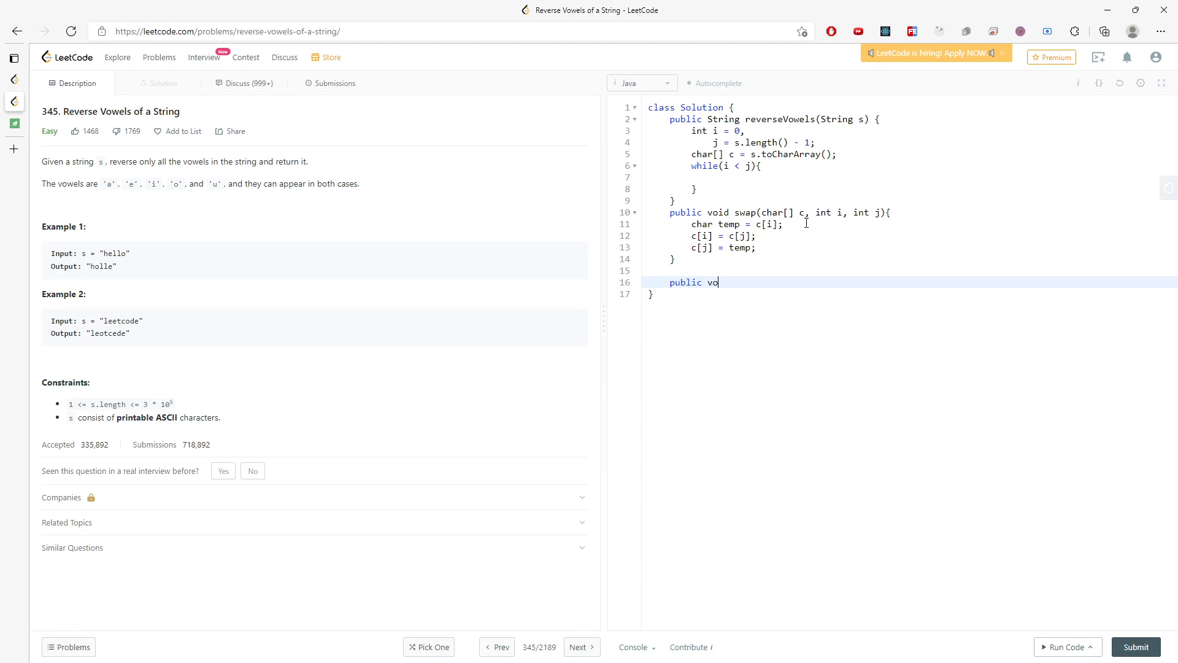
{"action": "type", "text": "boolean isVo"}
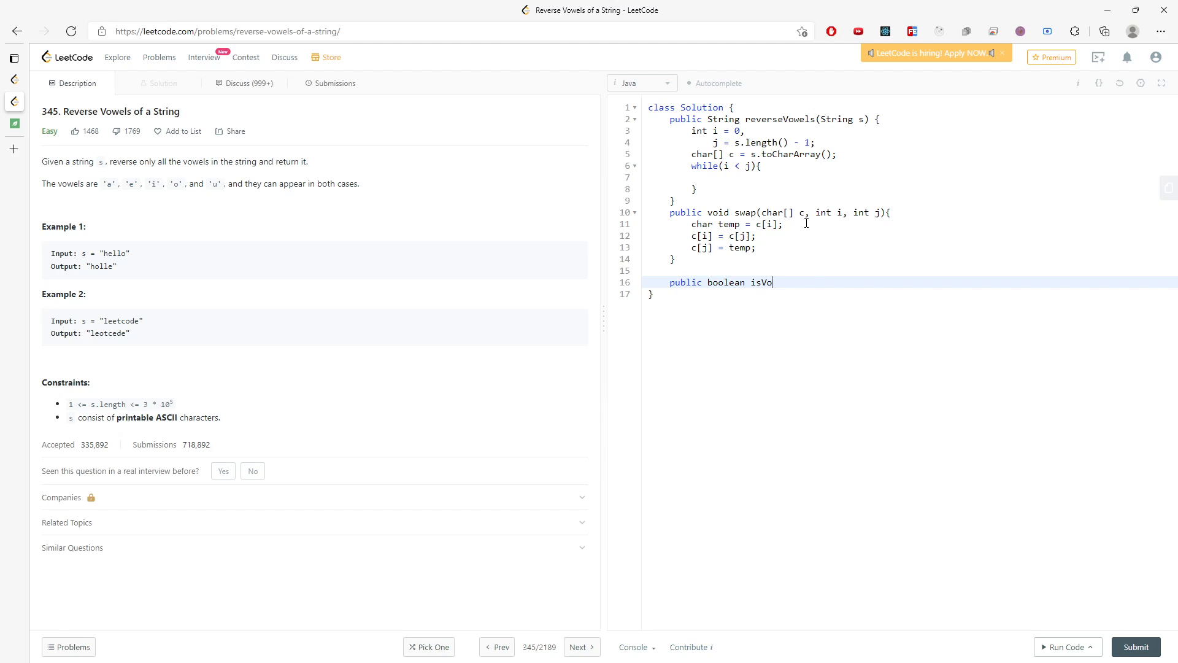
{"action": "type", "text": "wel("}
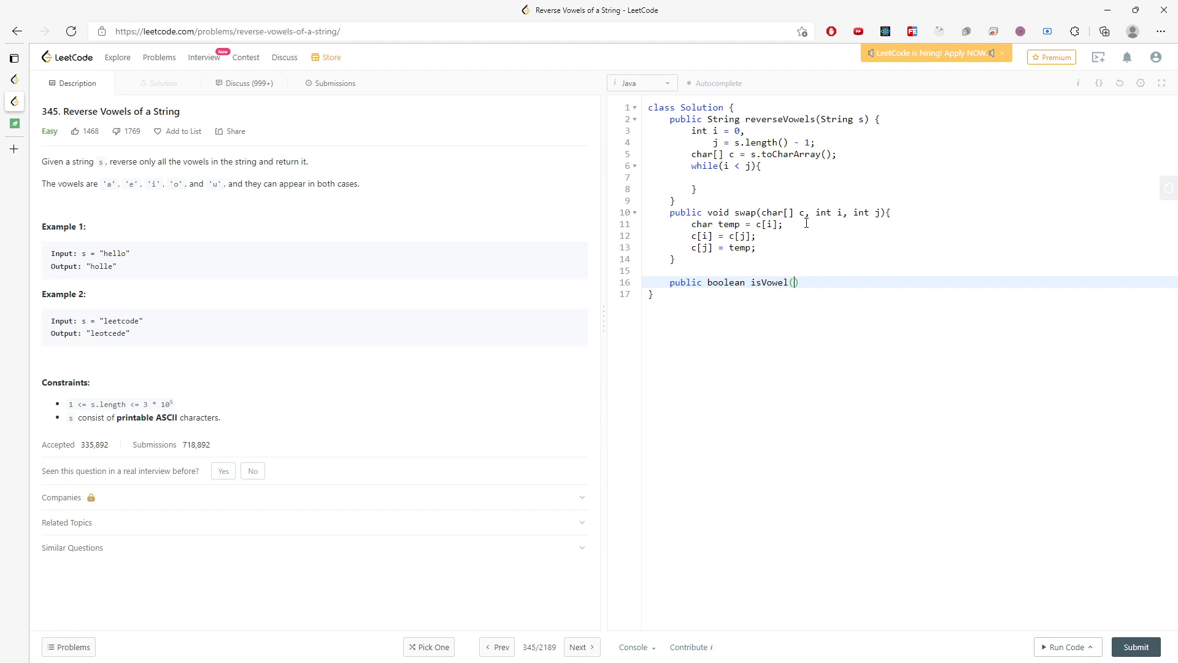
{"action": "type", "text": "char c){"}
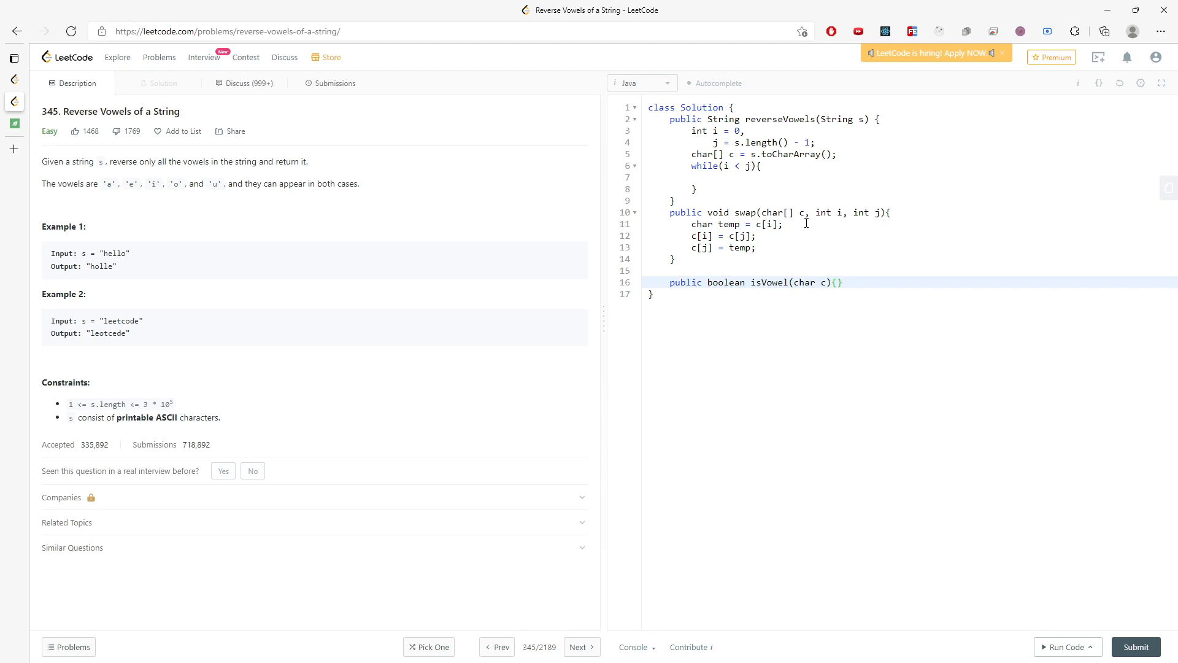
{"action": "type", "text": "return c =="}
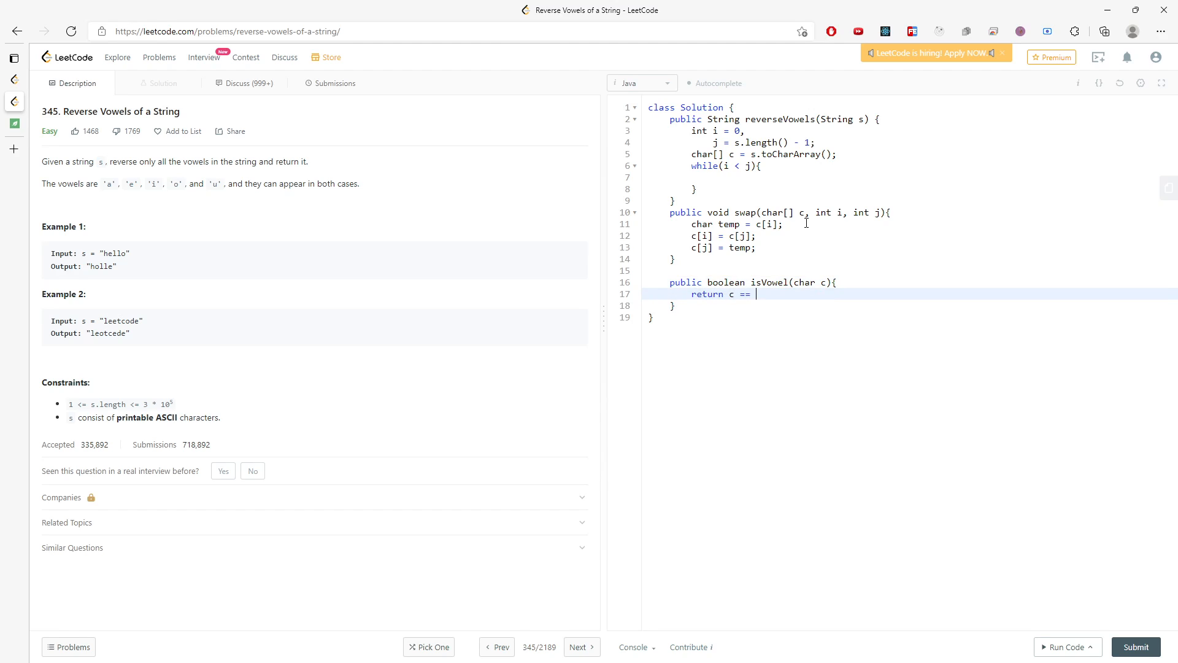
{"action": "type", "text": "'a'"}
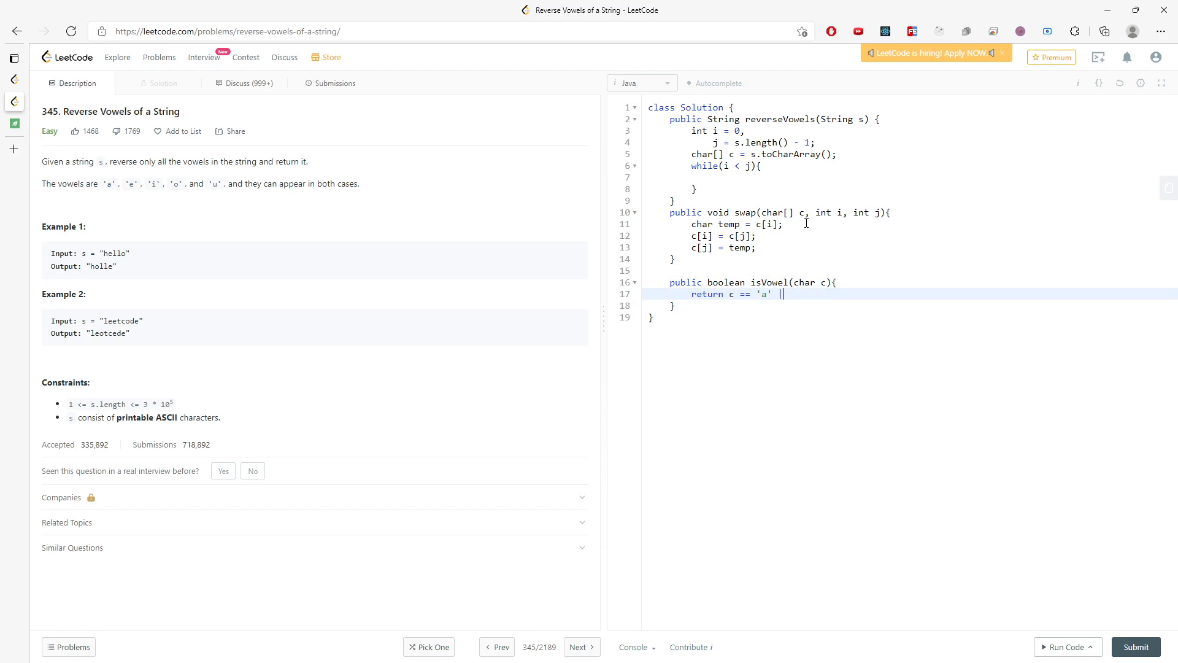
{"action": "type", "text": "|| c == ''"}
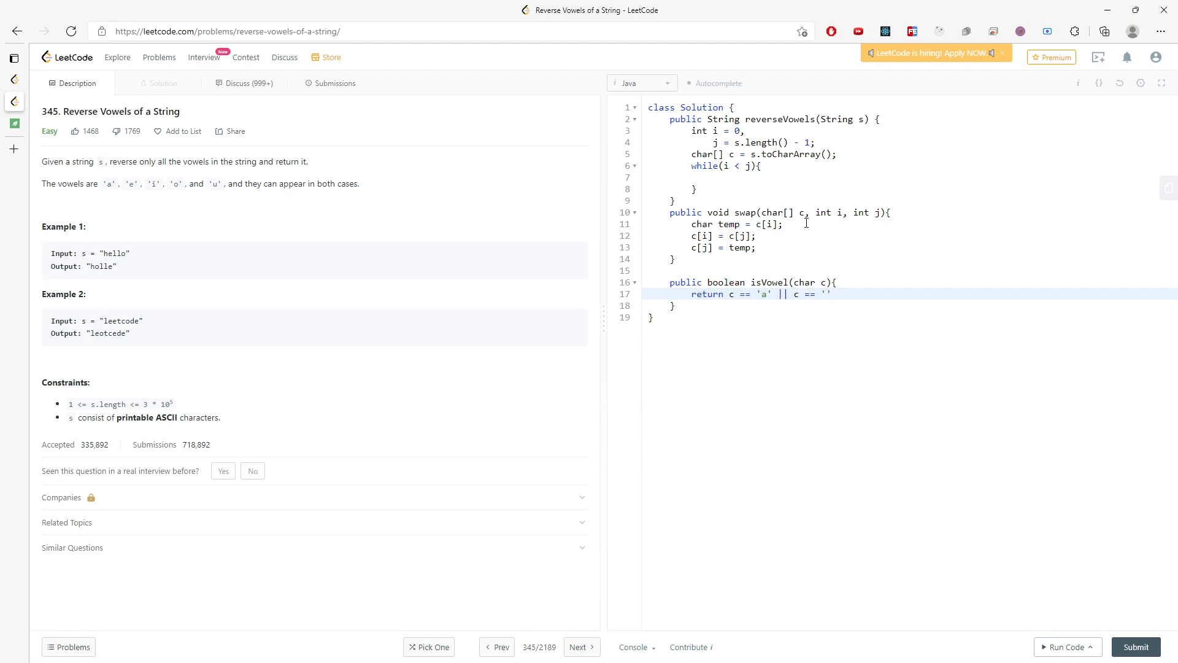
{"action": "type", "text": "e'"}
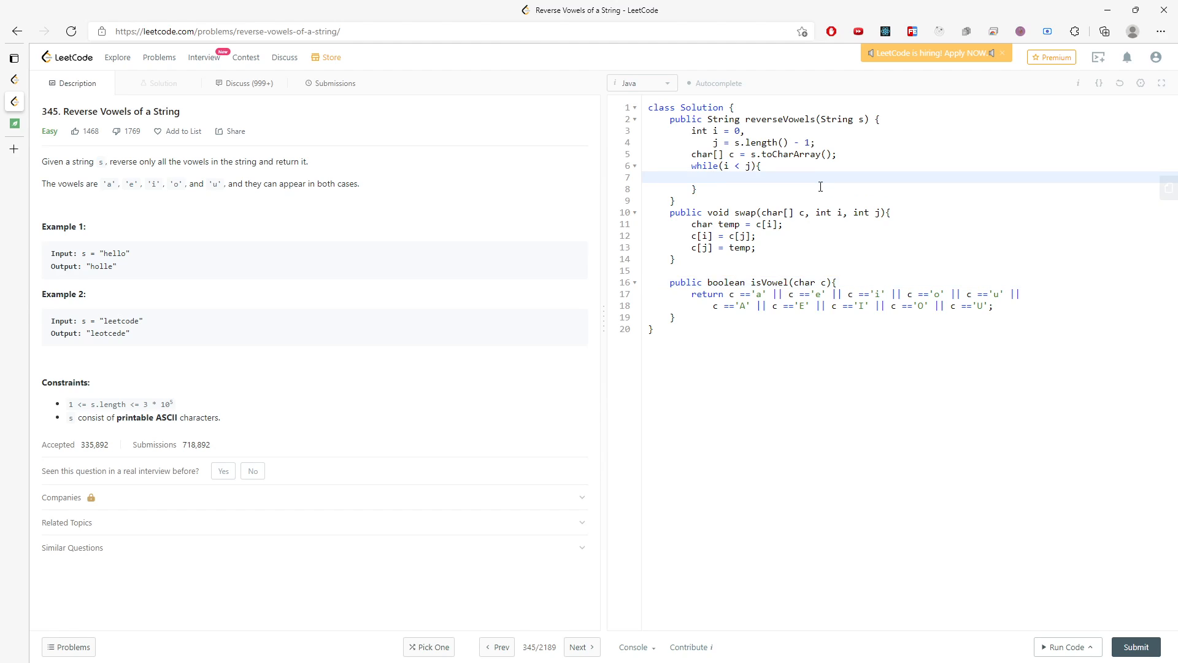
Add the inner loop while(i < j && !isVowel(c[i])) incrementing i.
{"action": "type", "text": "whi"}
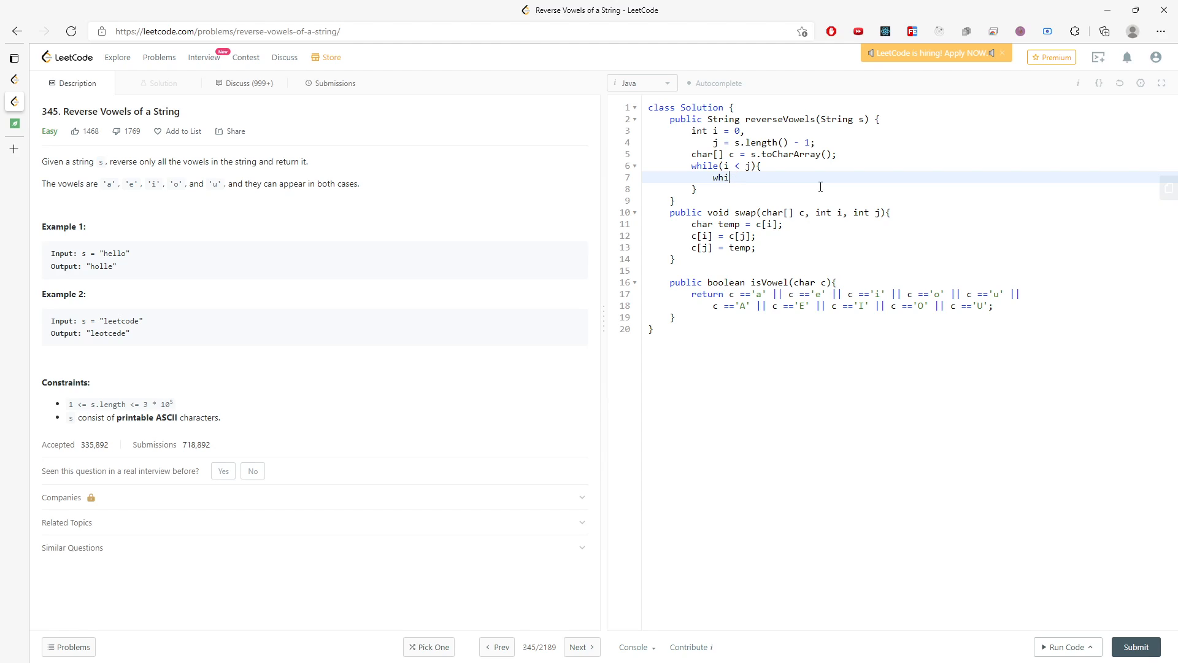
{"action": "key", "text": "Backspace"}
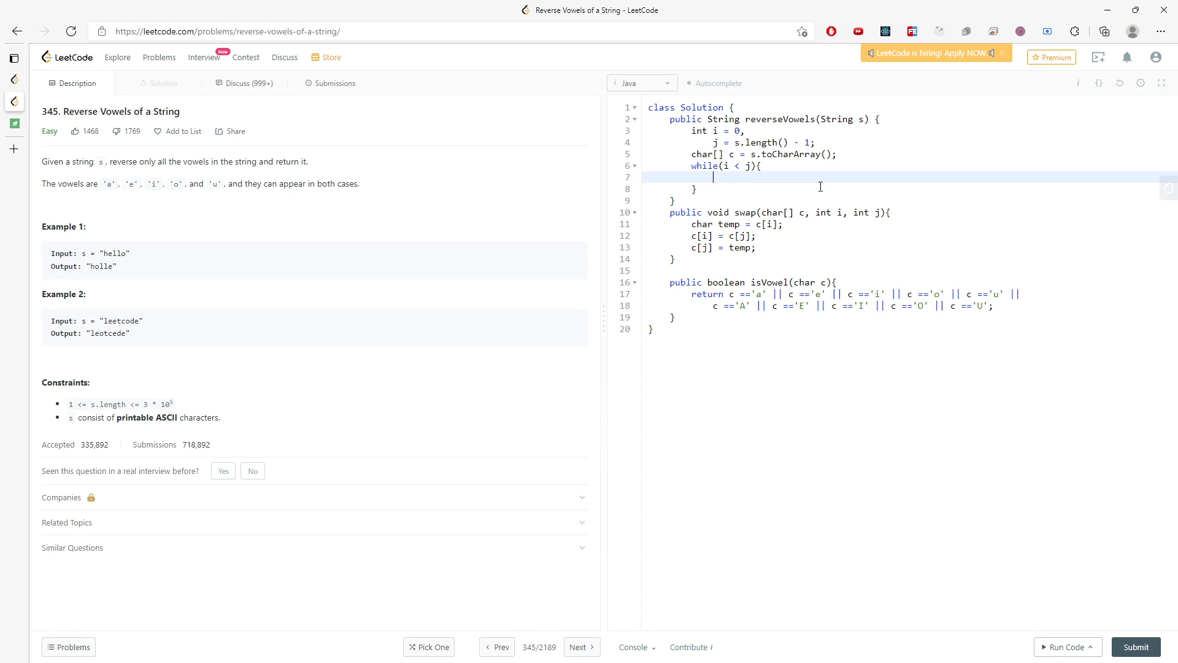
{"action": "type", "text": "//if i index is a vowel"}
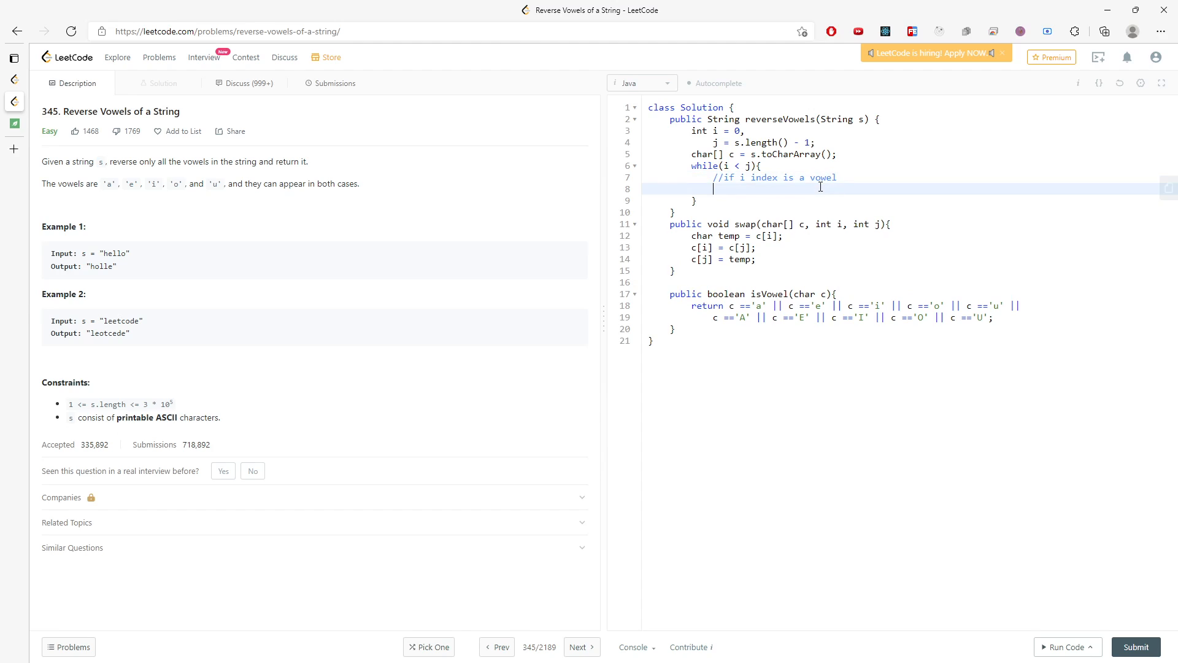
{"action": "type", "text": "while(i < j)"}
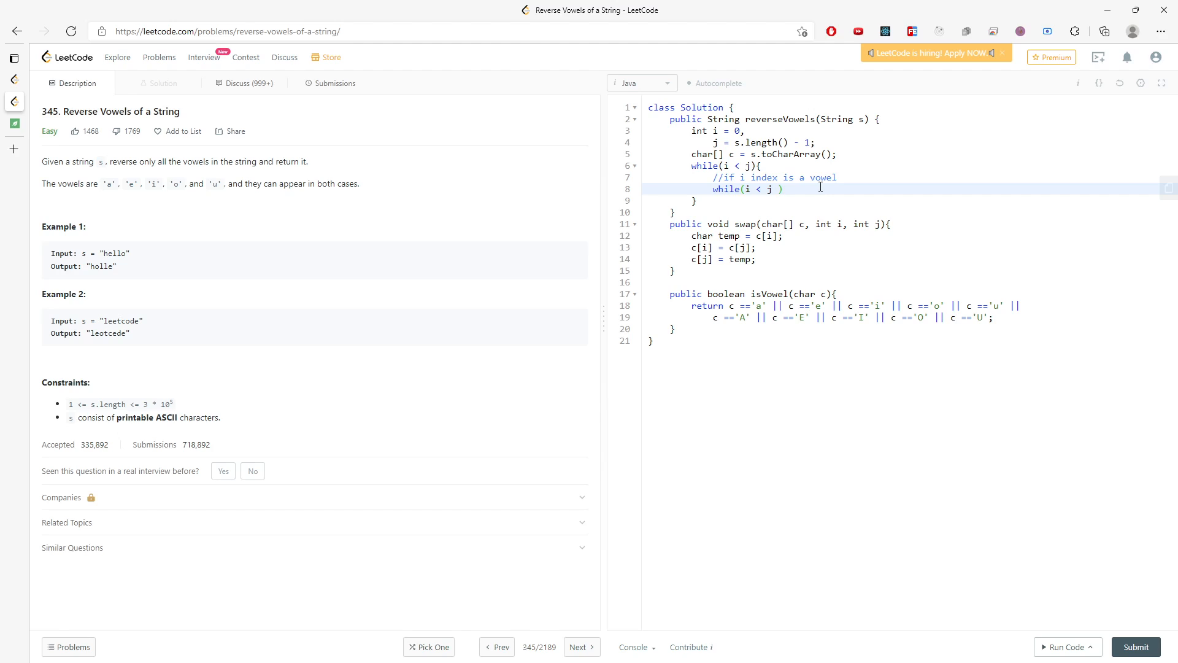
{"action": "type", "text": "&&"}
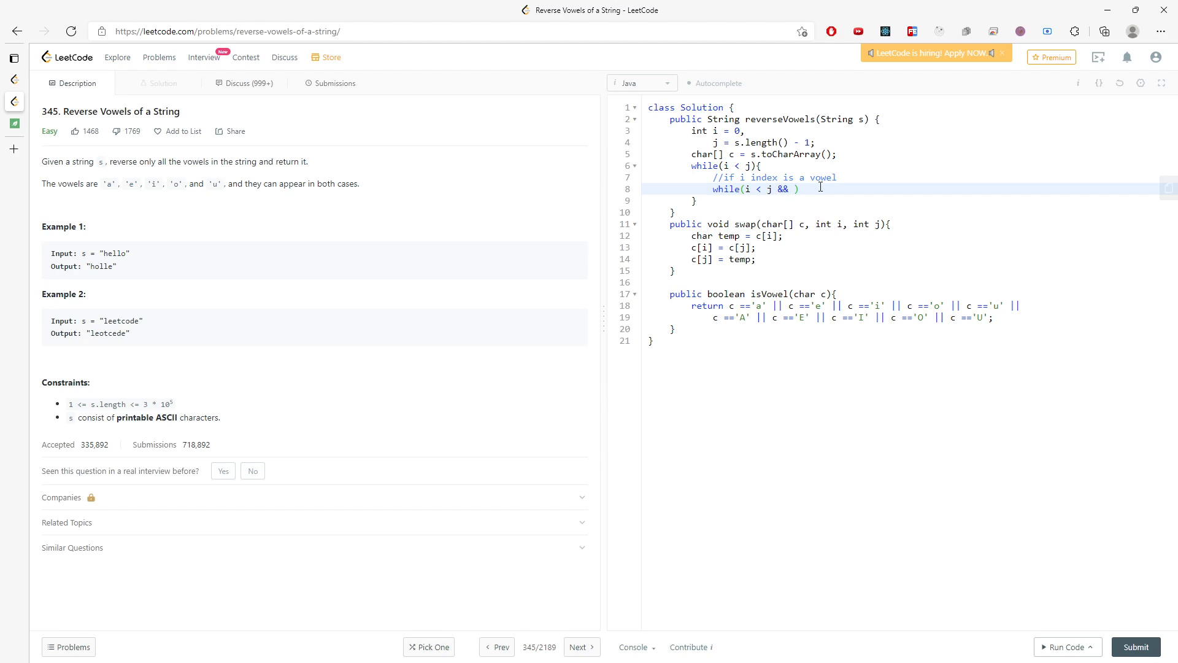
{"action": "type", "text": "isv"}
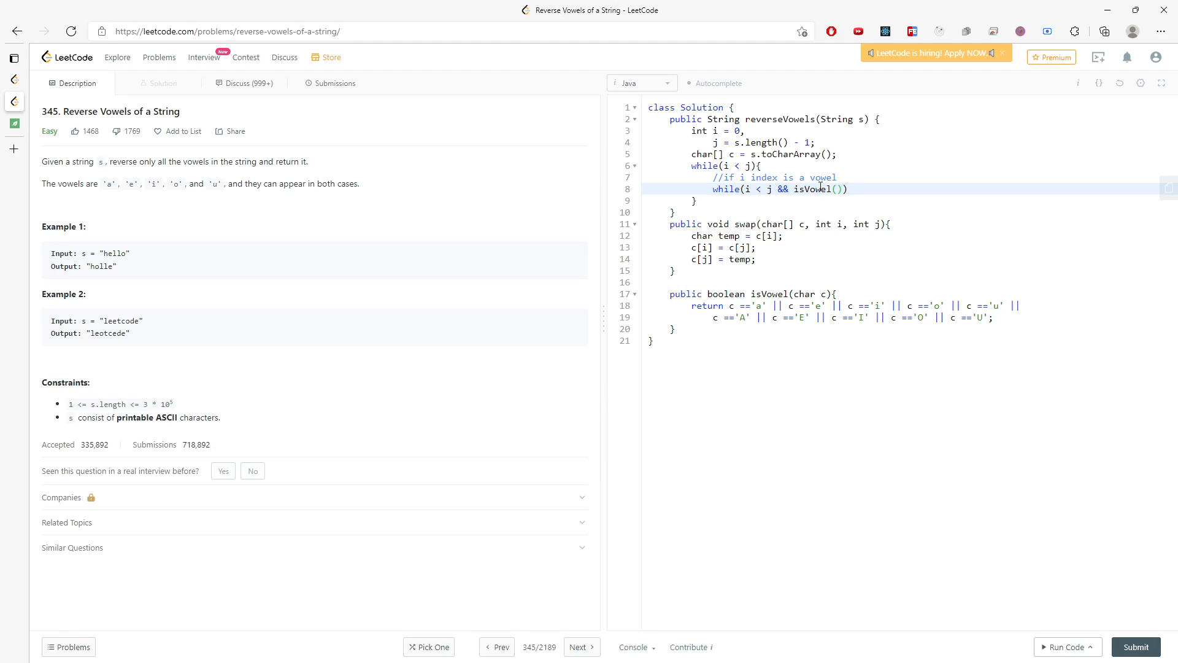
{"action": "type", "text": "c"}
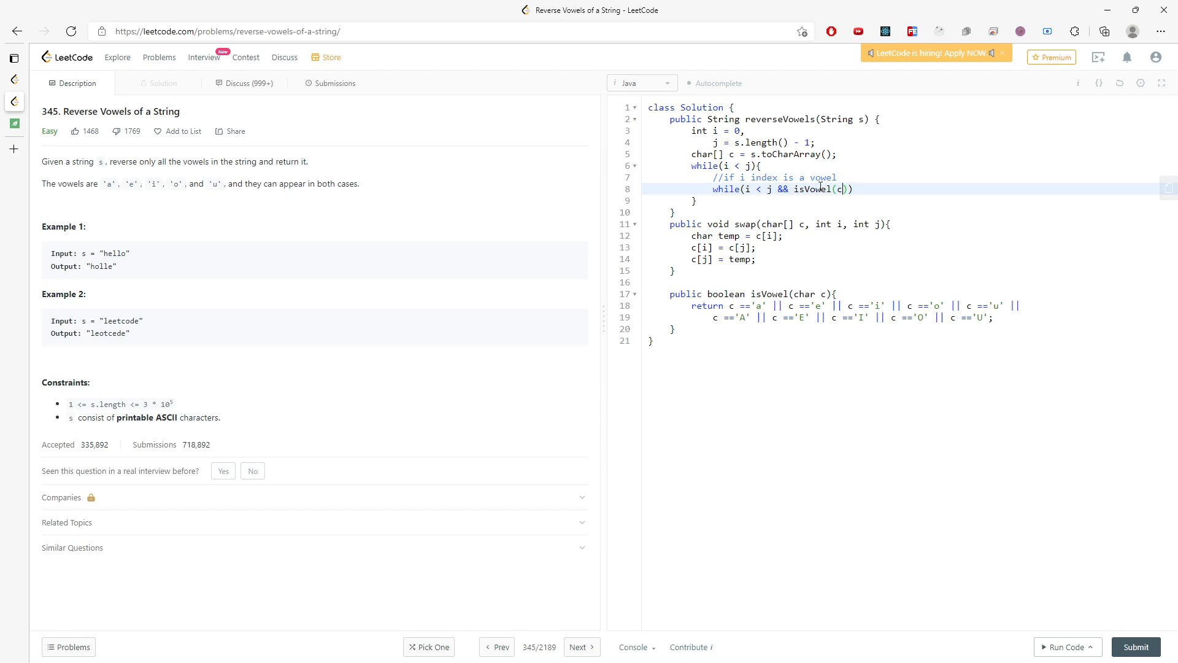
{"action": "type", "text": "[i]"}
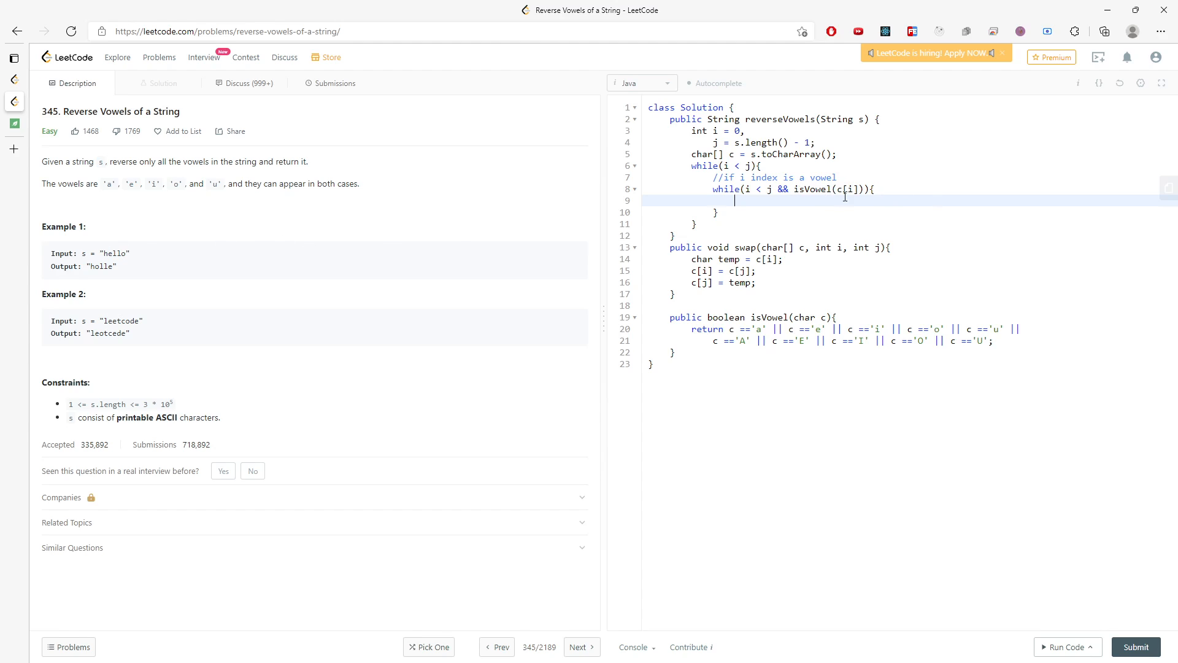
{"action": "type", "text": "!"}
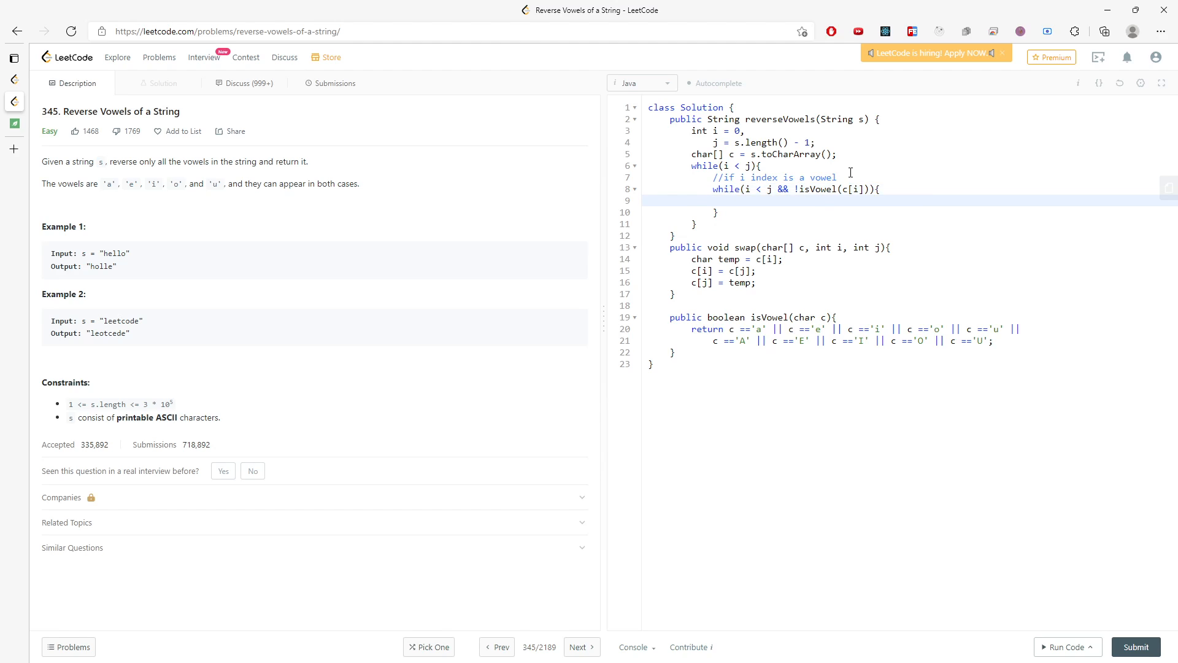
{"action": "type", "text": "i"}
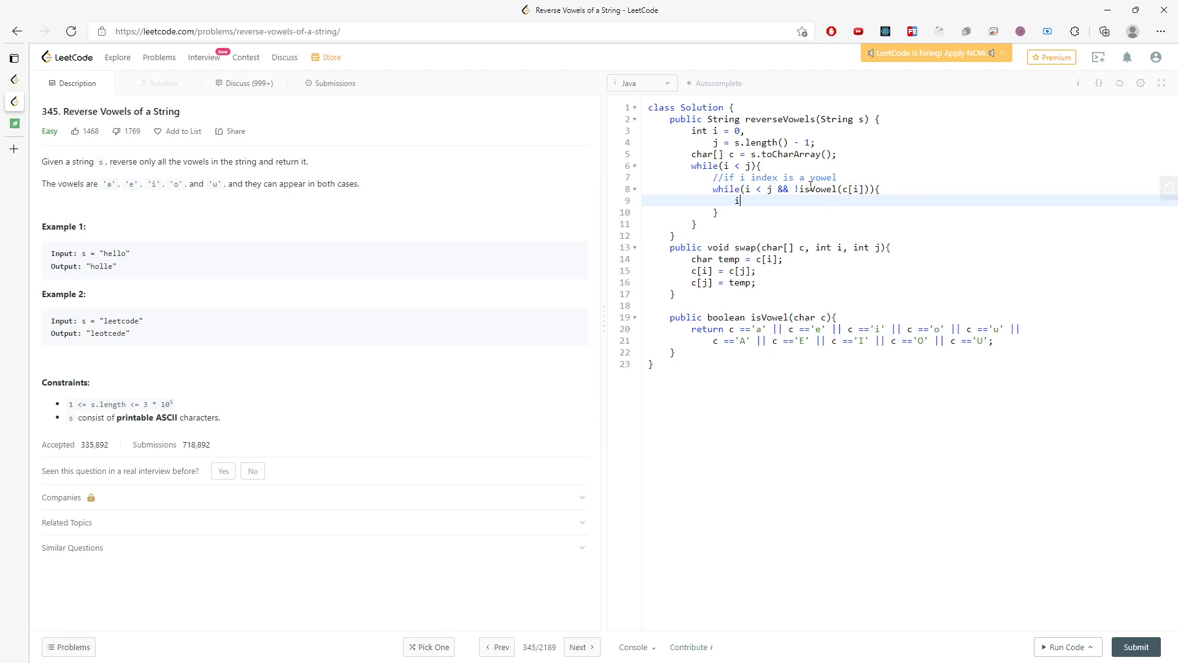
{"action": "type", "text": "++;"}
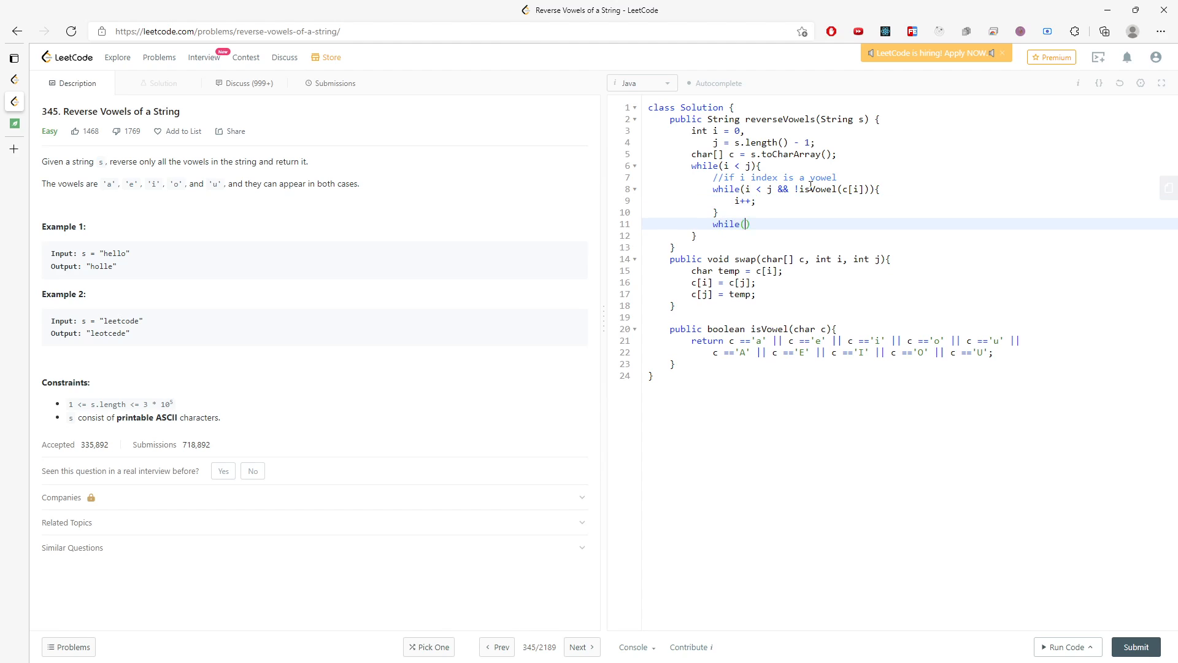
Add the inner loop while(i < j && !isVowel(c[j])) decrementing j.
{"action": "type", "text": "i < j &&"}
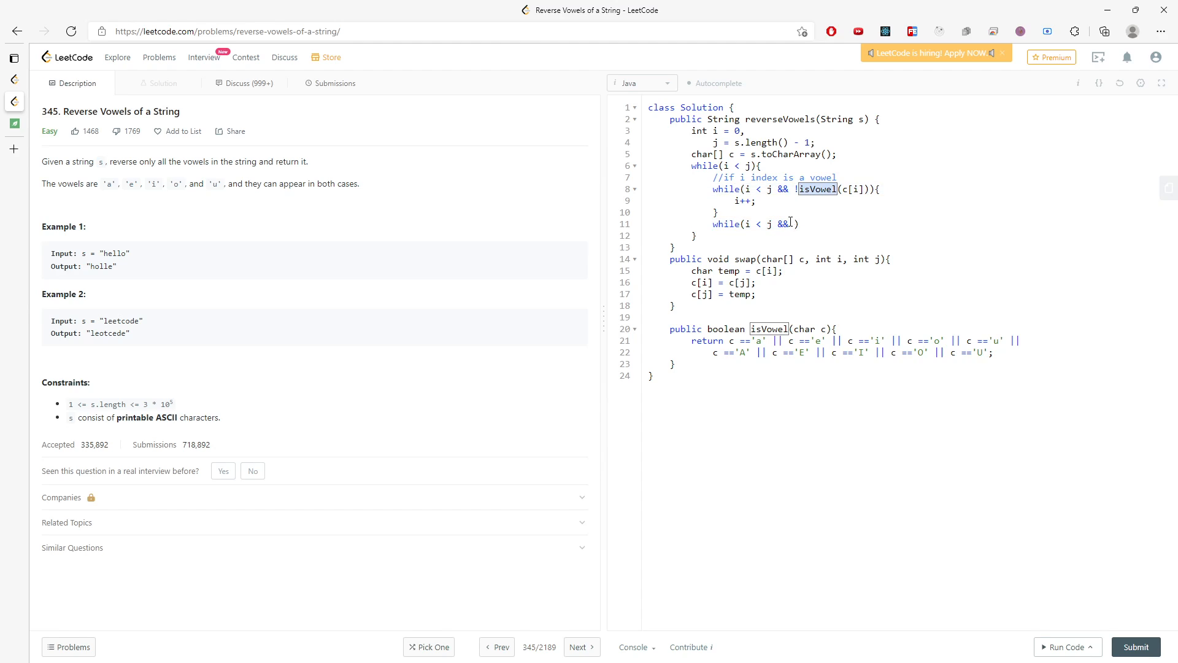
{"action": "type", "text": "isVowel"}
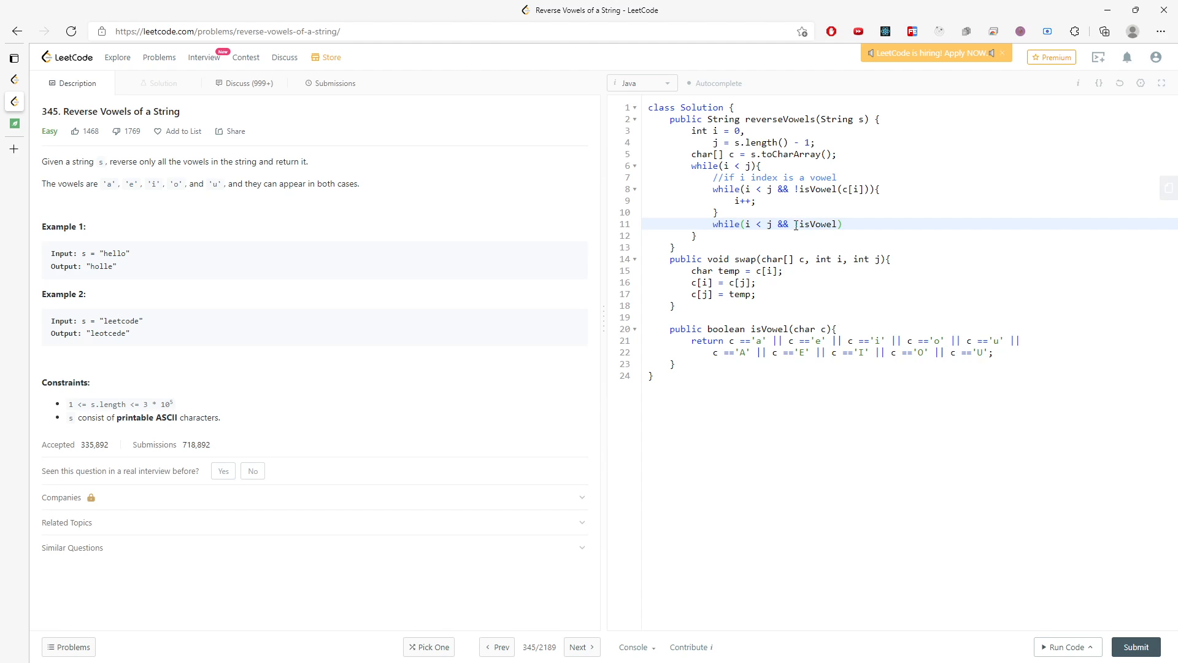
{"action": "type", "text": "(c[j])){"}
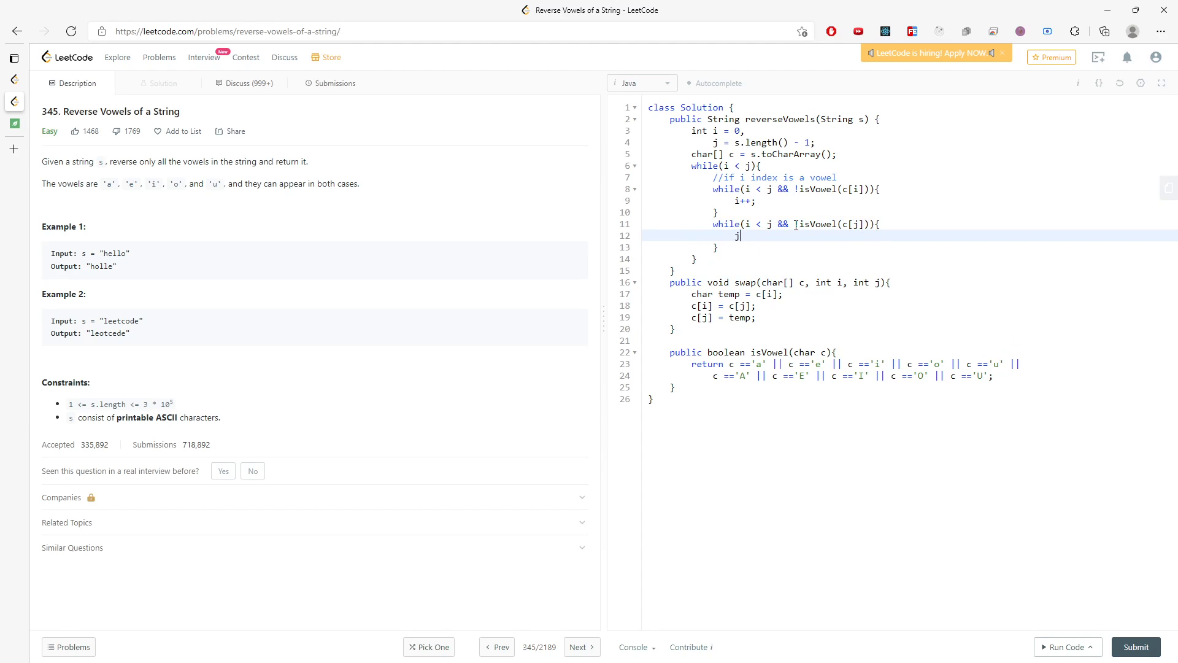
{"action": "type", "text": "--;"}
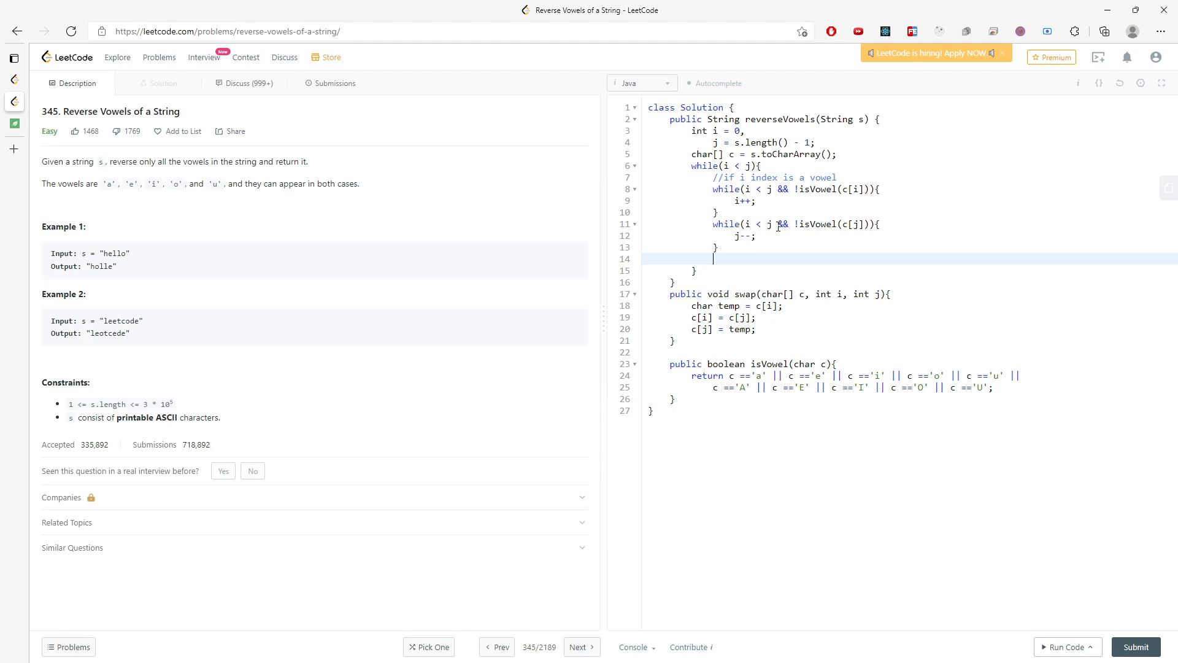
Break when i >= j, otherwise call swap(c, i, j) and move both pointers.
{"action": "type", "text": "if()"}
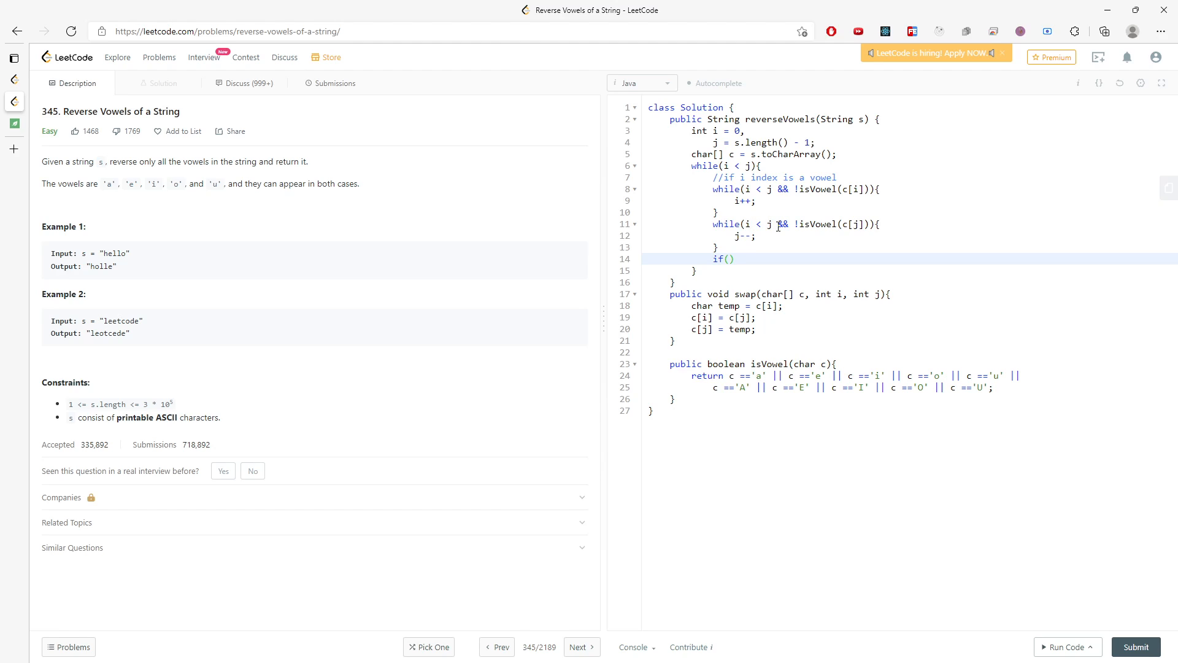
{"action": "type", "text": "i >"}
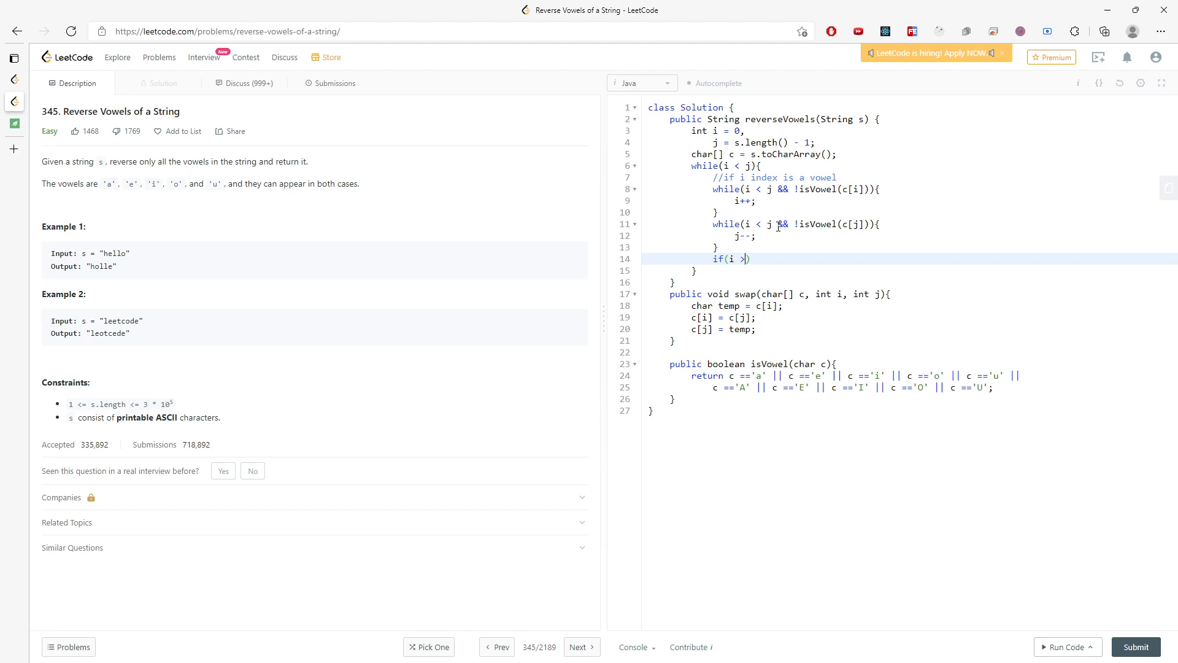
{"action": "type", "text": "= j){"}
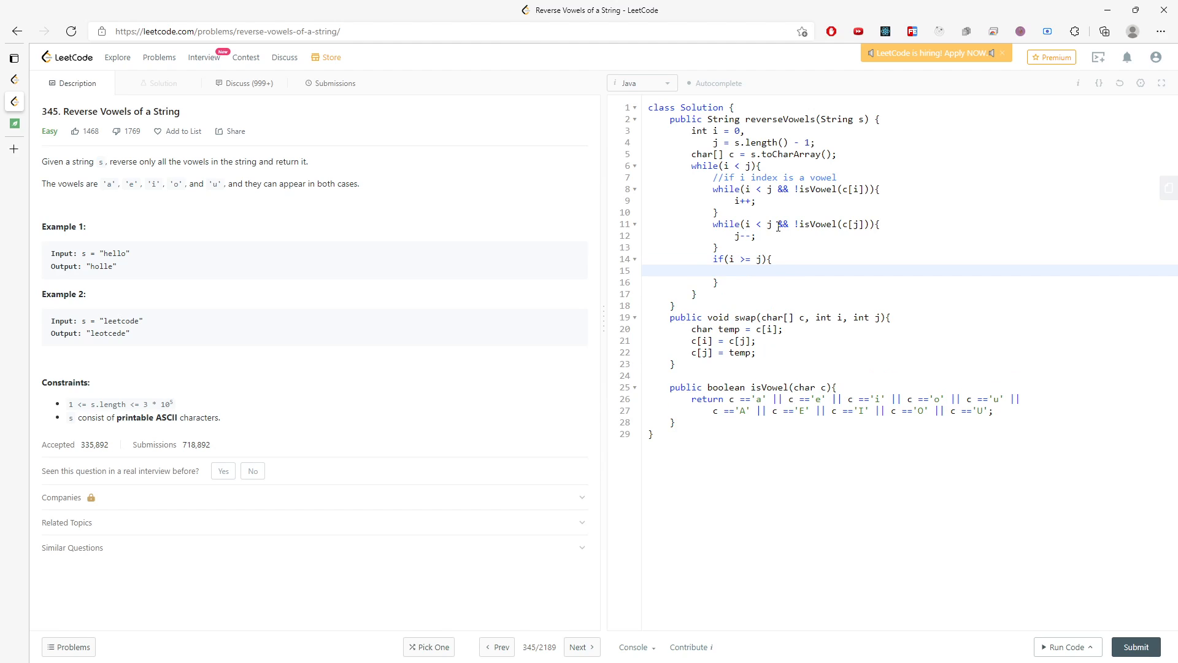
{"action": "type", "text": "break;"}
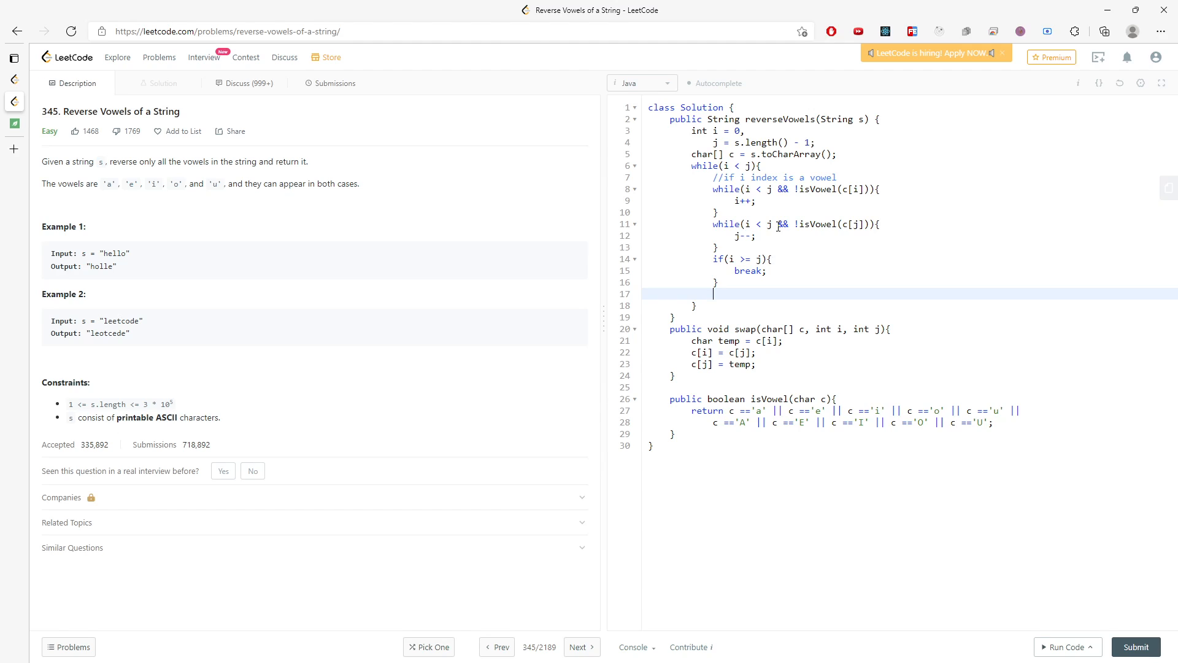
{"action": "type", "text": "swap(c, )"}
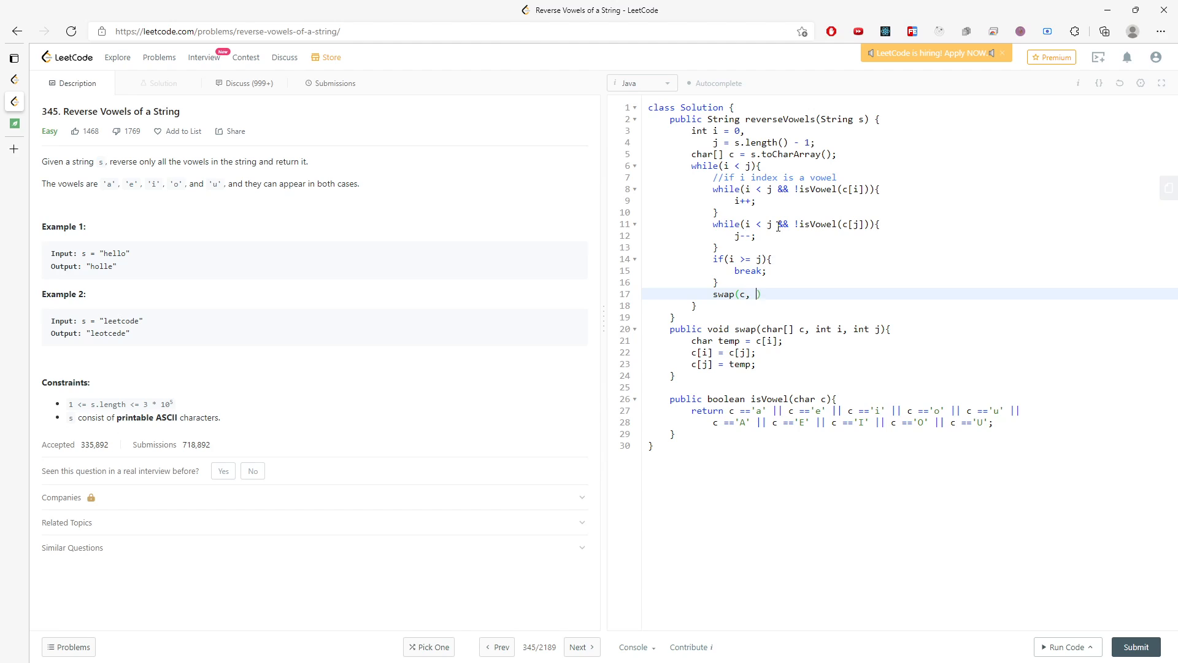
{"action": "type", "text": "i, j)"}
{"action": "type", "text": "return "}
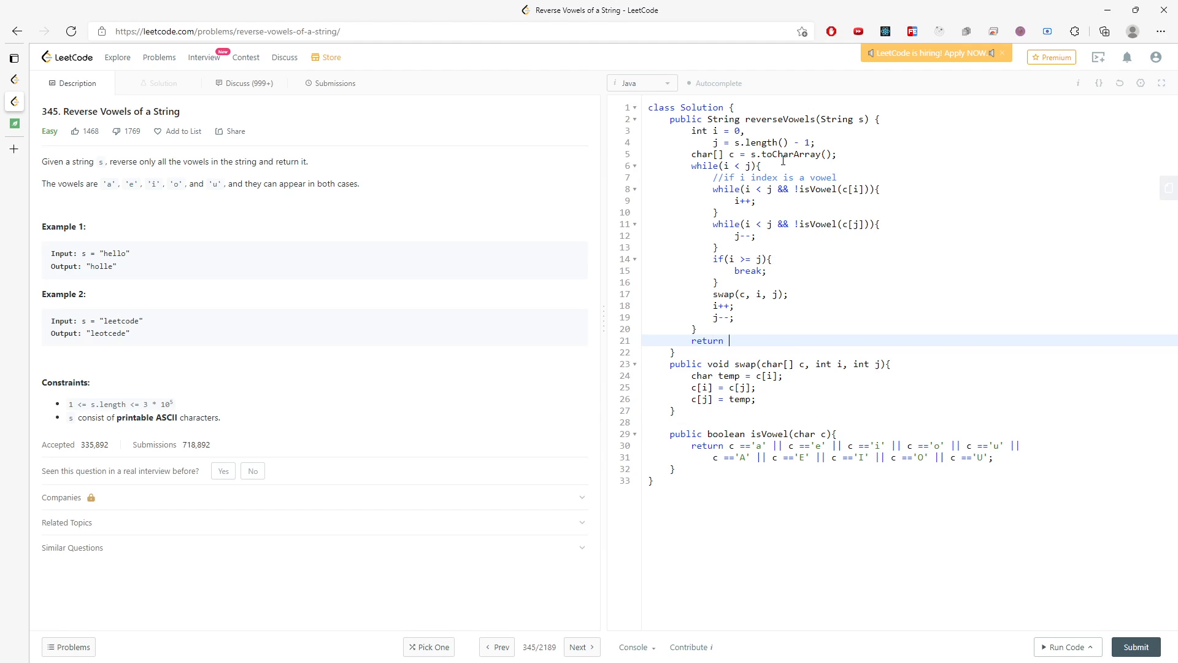
Return new String(c) and run the solution on the test case.
{"action": "type", "text": "new String"}
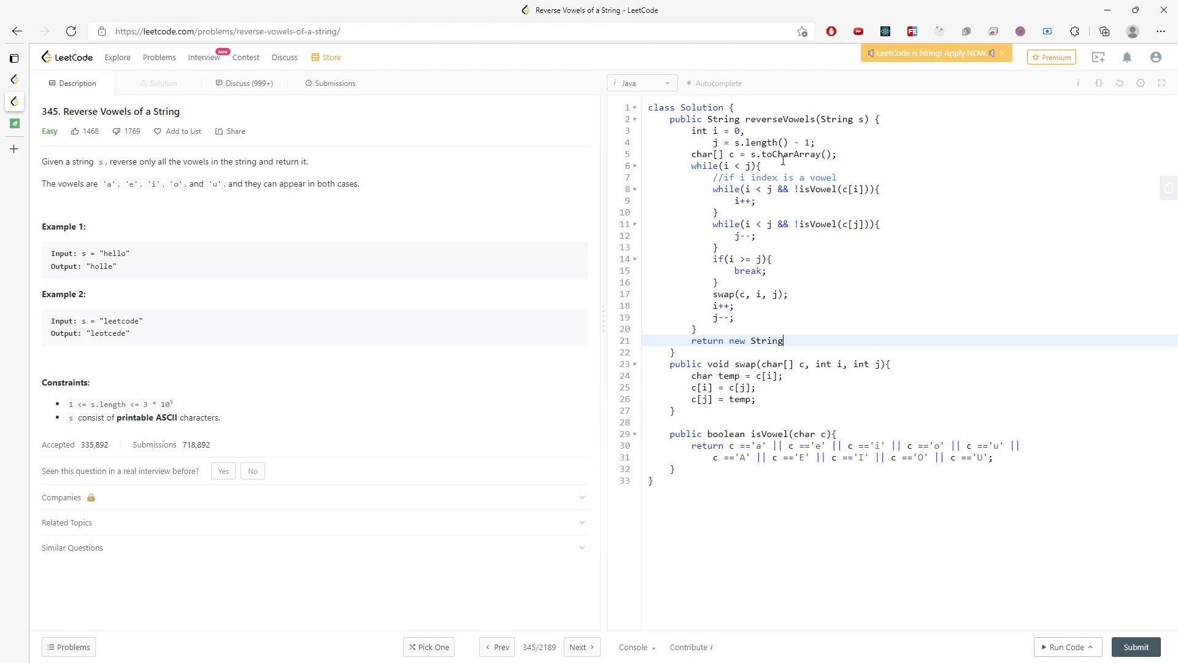
{"action": "type", "text": "(c);"}
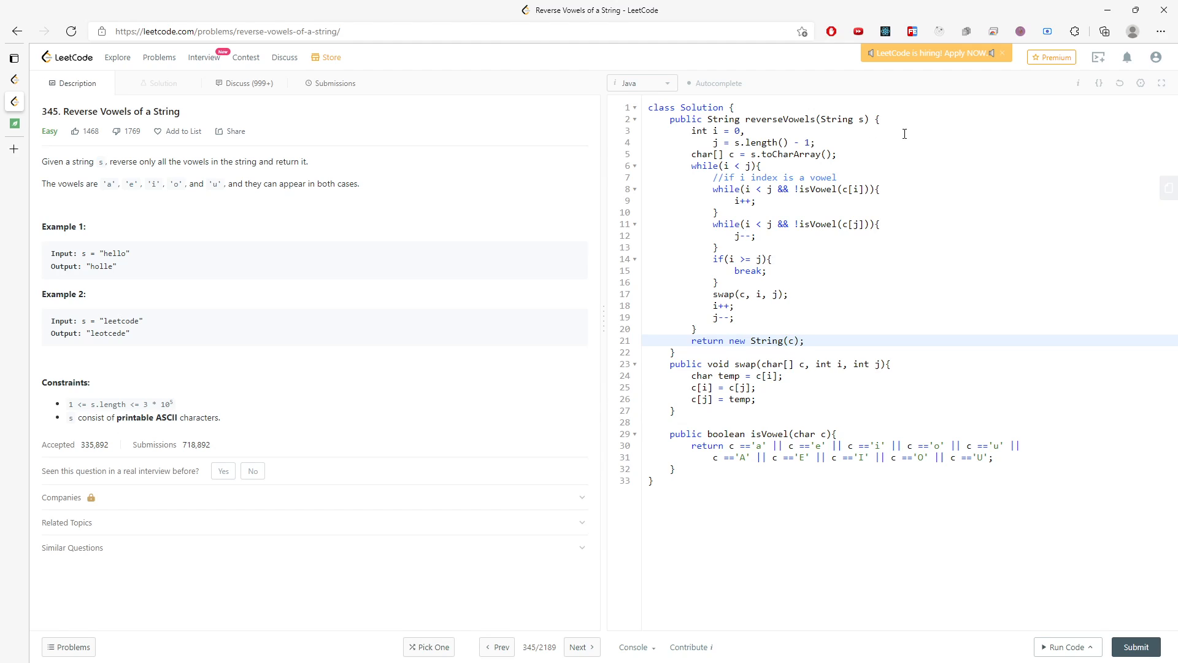
{"action": "left_click", "coordinate": [1067, 646]}
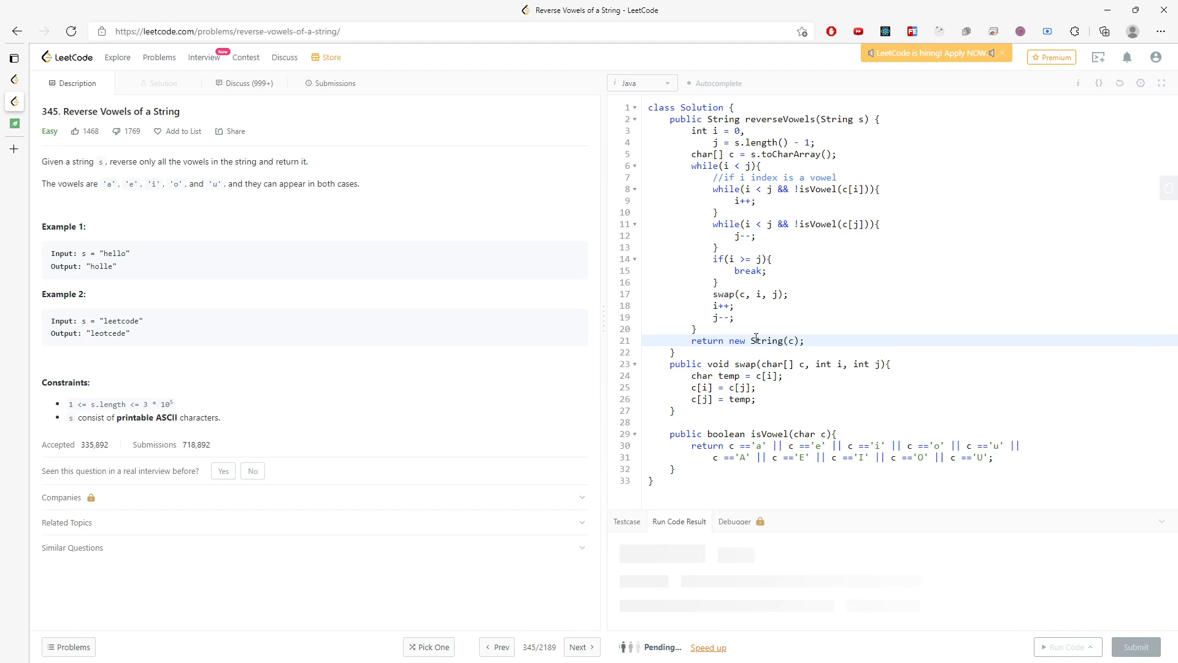
{"action": "left_click", "coordinate": [1064, 646]}
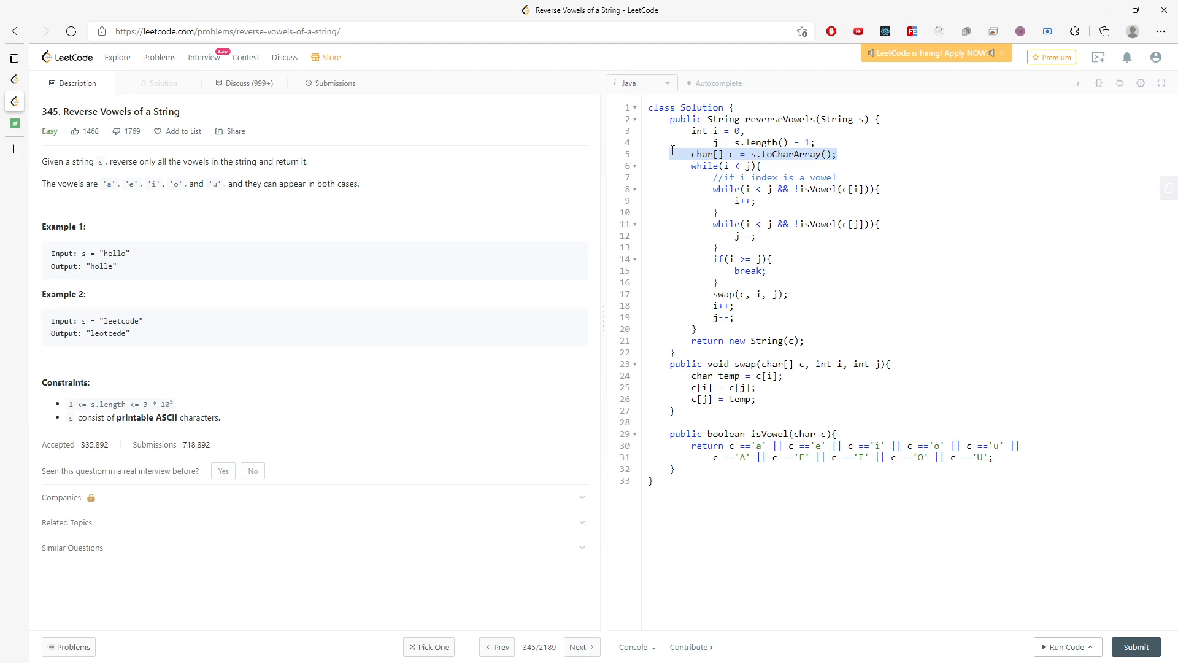
{"action": "left_click", "coordinate": [779, 177]}
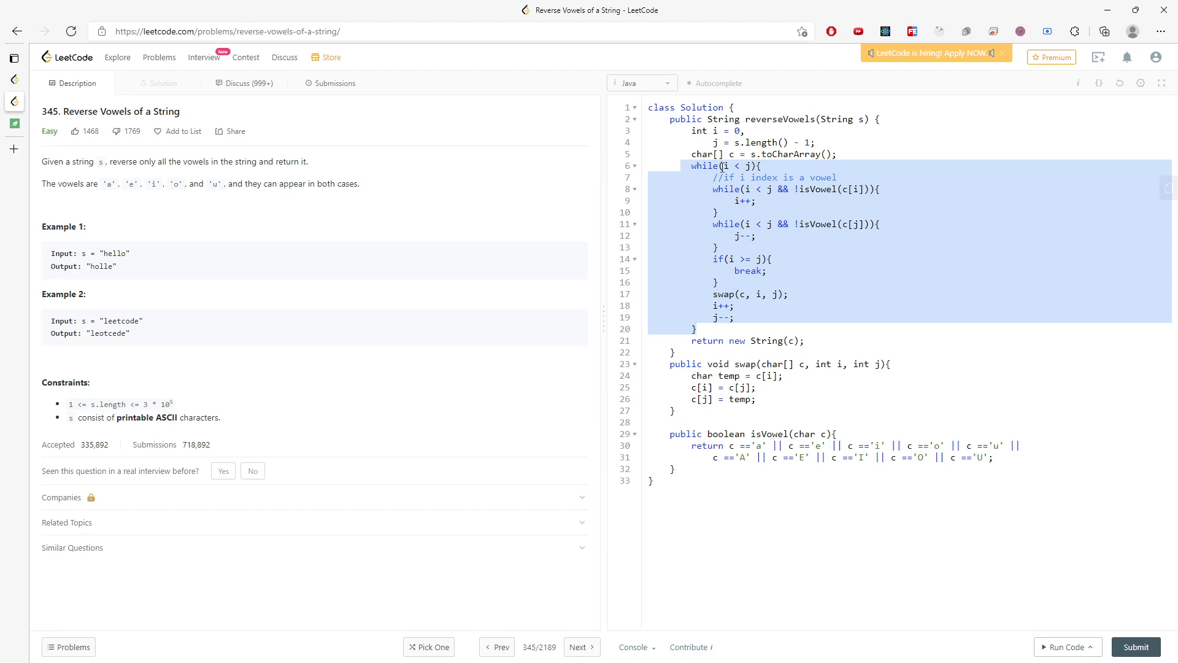
{"action": "double_click", "coordinate": [114, 254]}
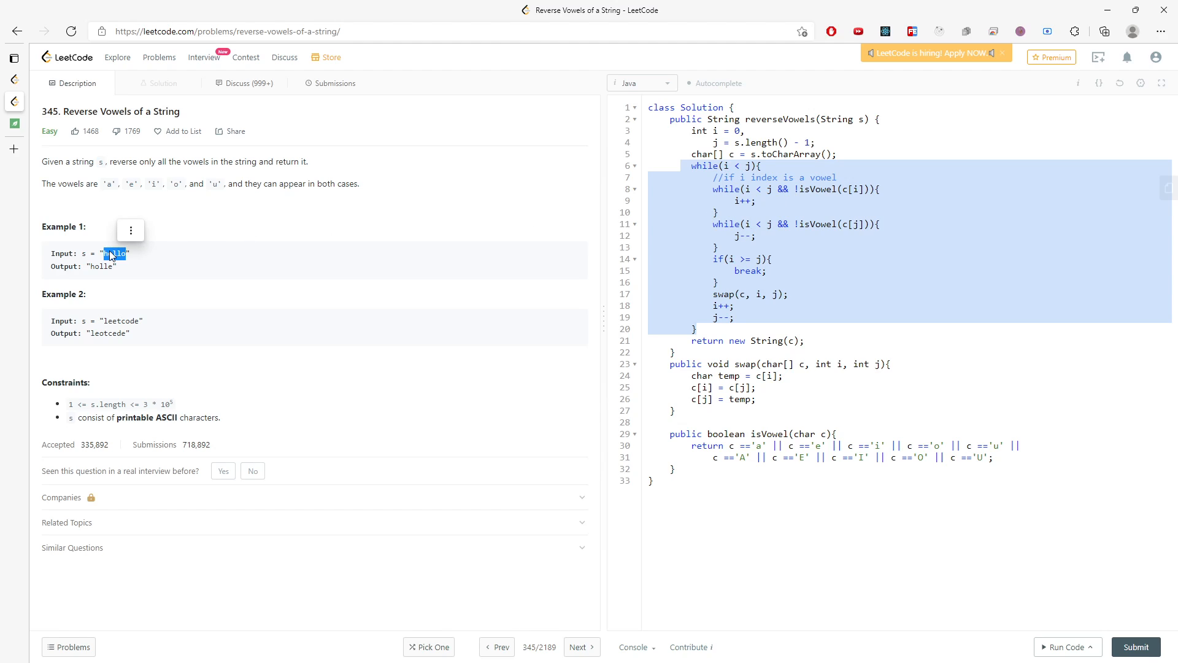